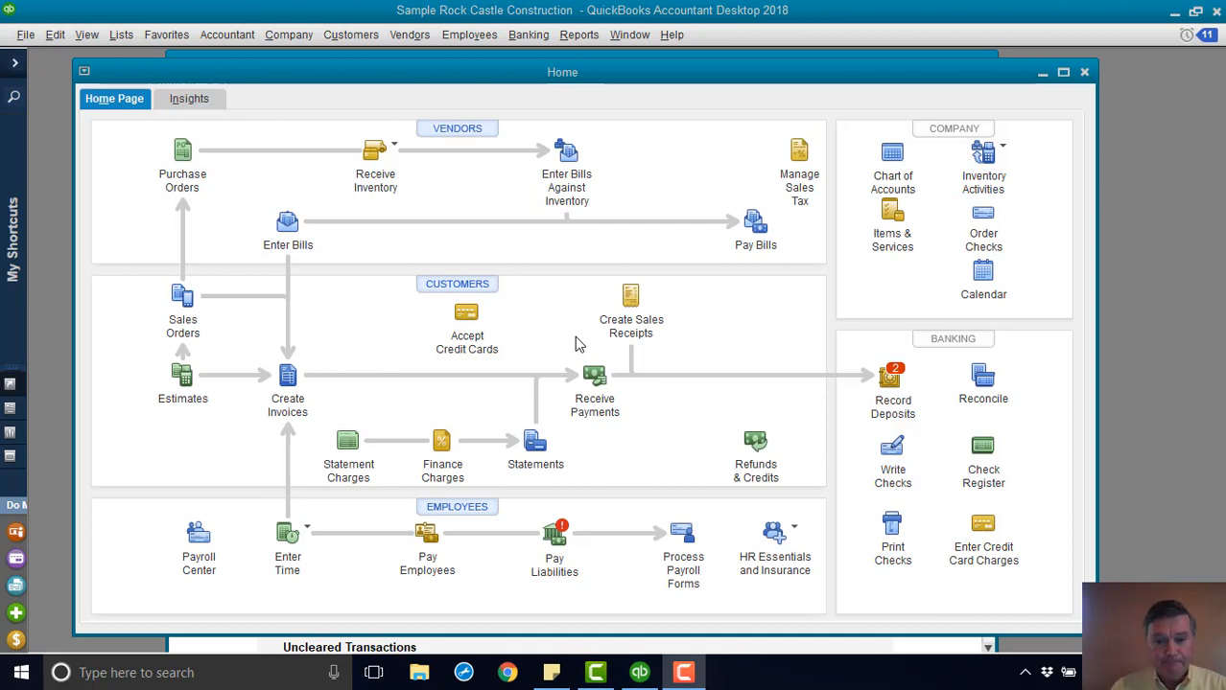
pyautogui.moveTo(535, 96)
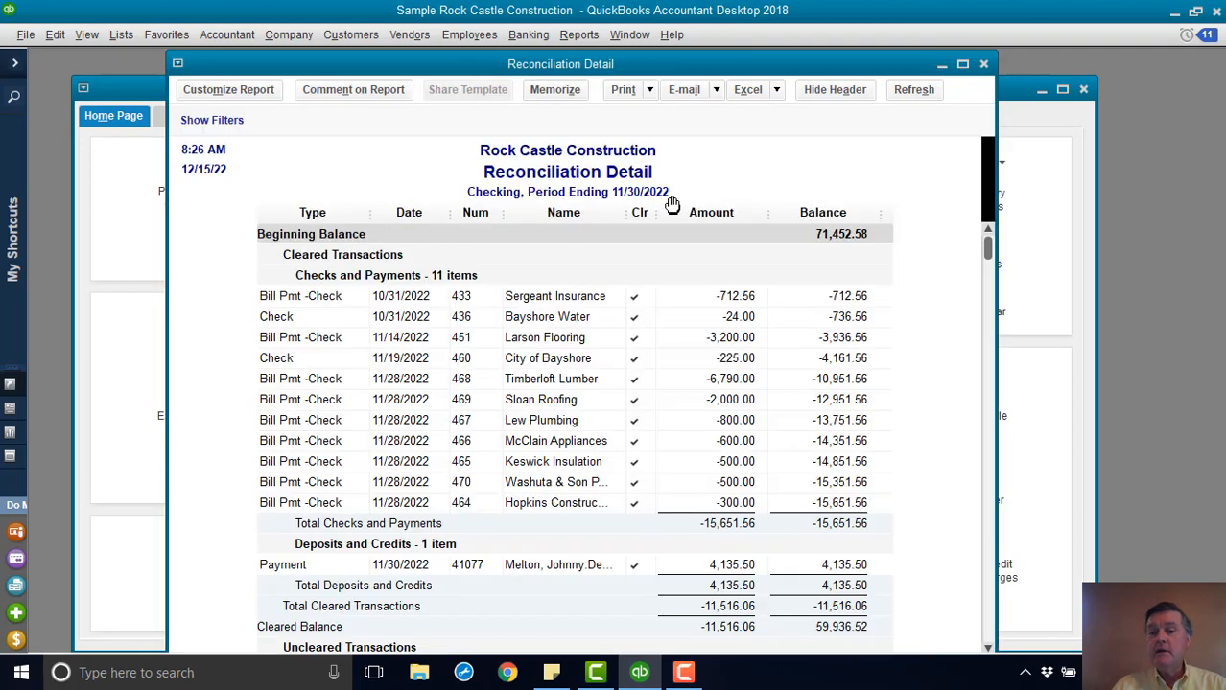
pyautogui.moveTo(725, 202)
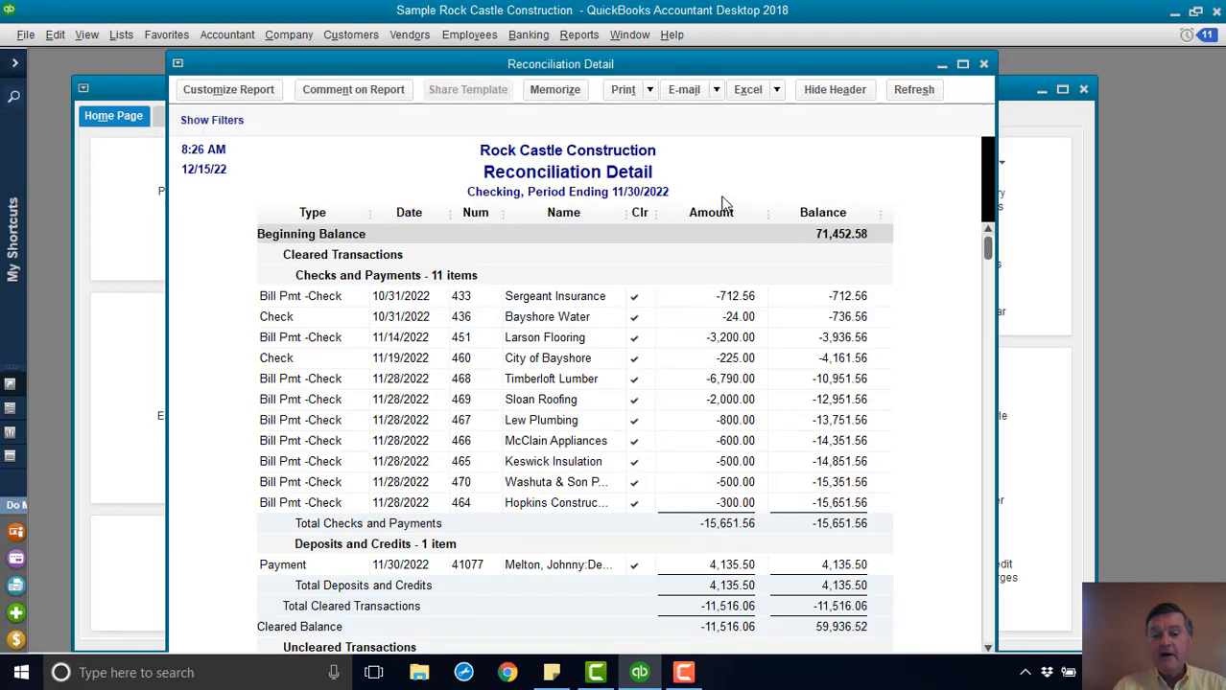
pyautogui.moveTo(689, 367)
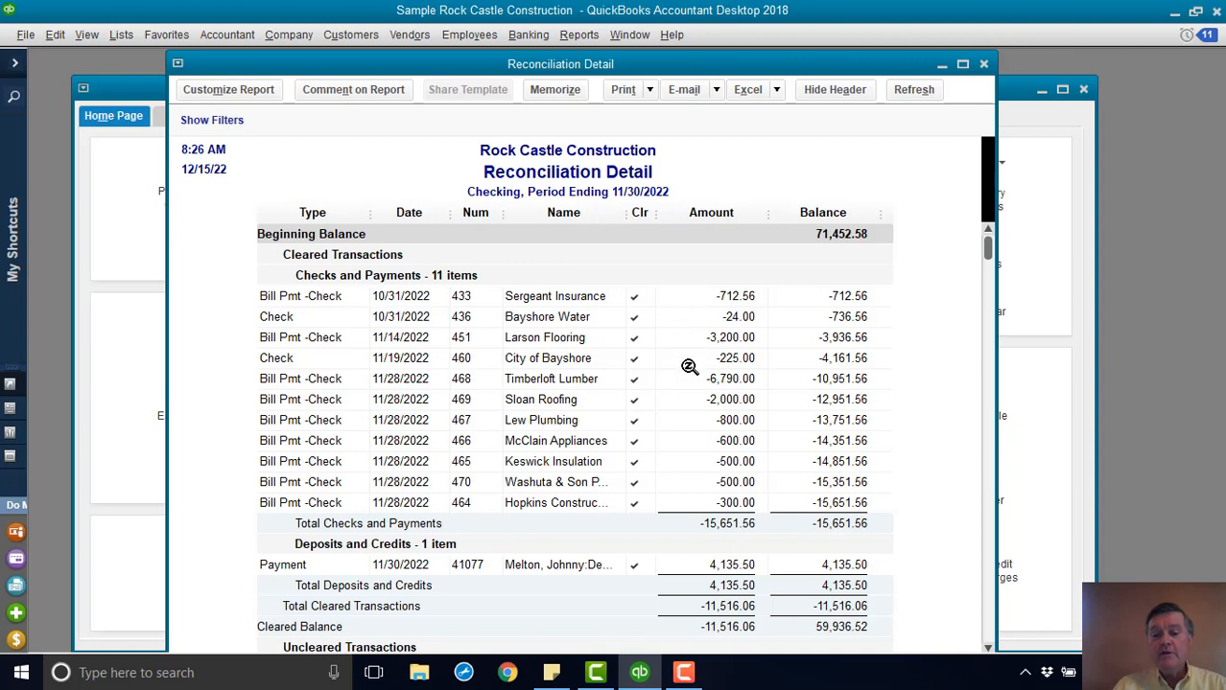
pyautogui.moveTo(972, 248)
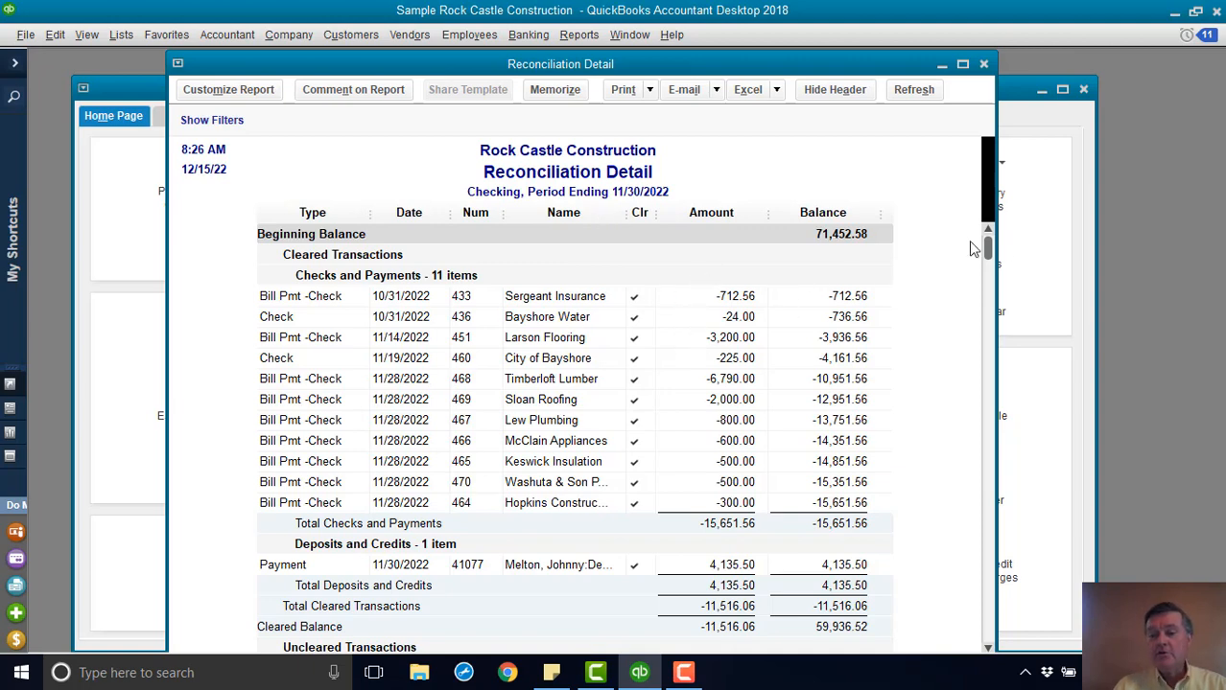
# Step: Scroll the 11/30/2022 Reconciliation Detail down to the uncleared checks, including check 350 to Staples
pyautogui.scroll(-3)
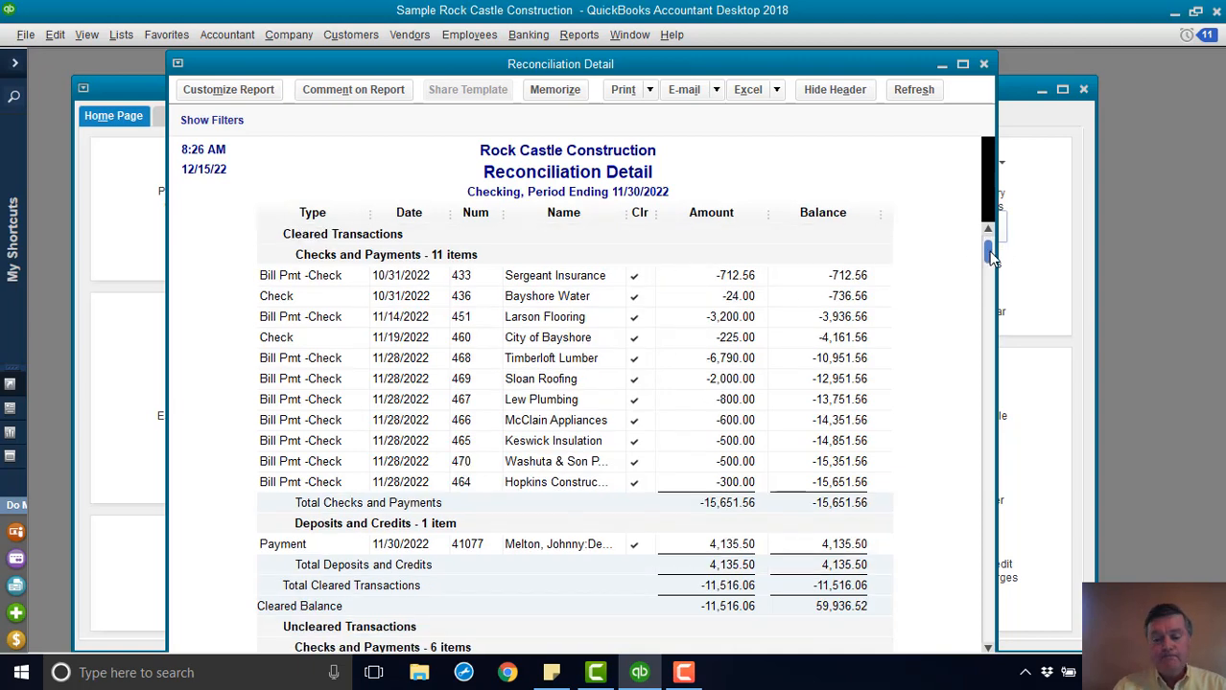
pyautogui.scroll(-3)
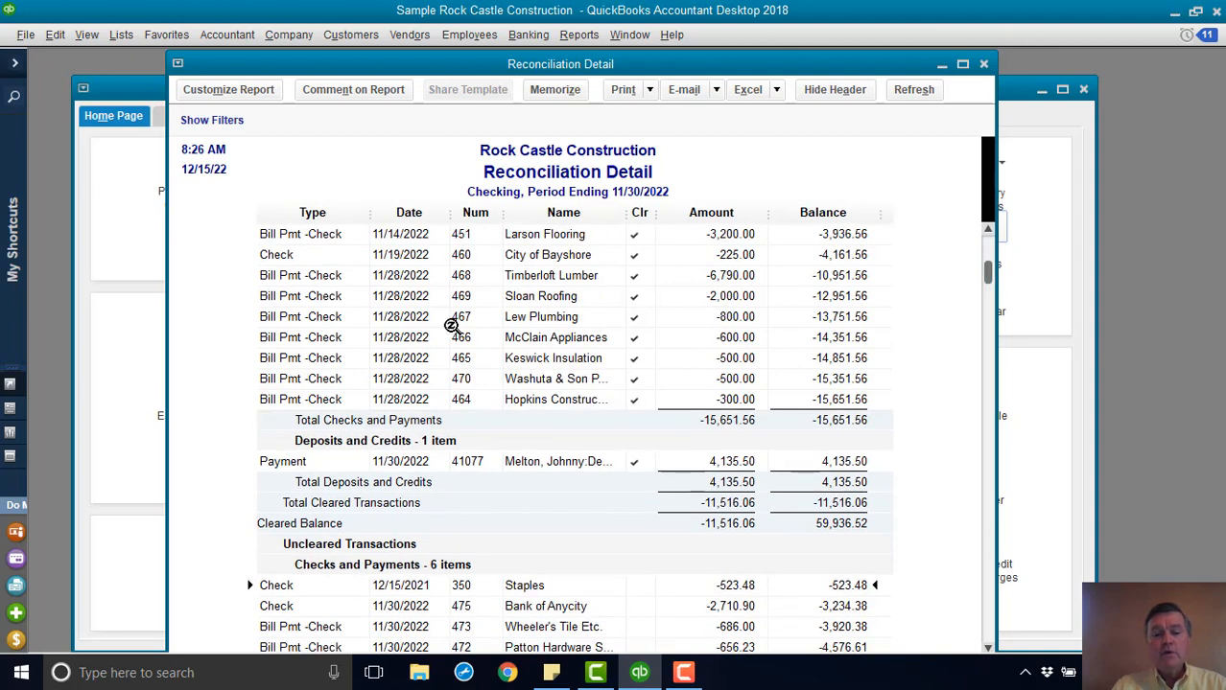
pyautogui.moveTo(440, 297)
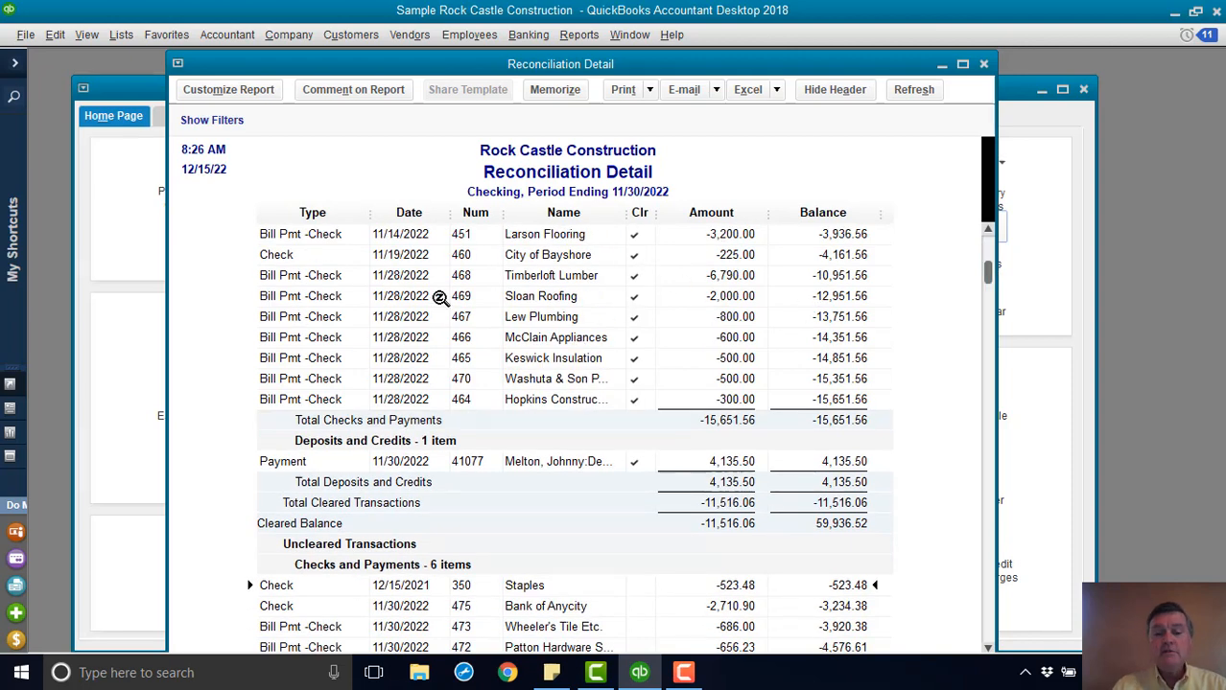
pyautogui.moveTo(637, 397)
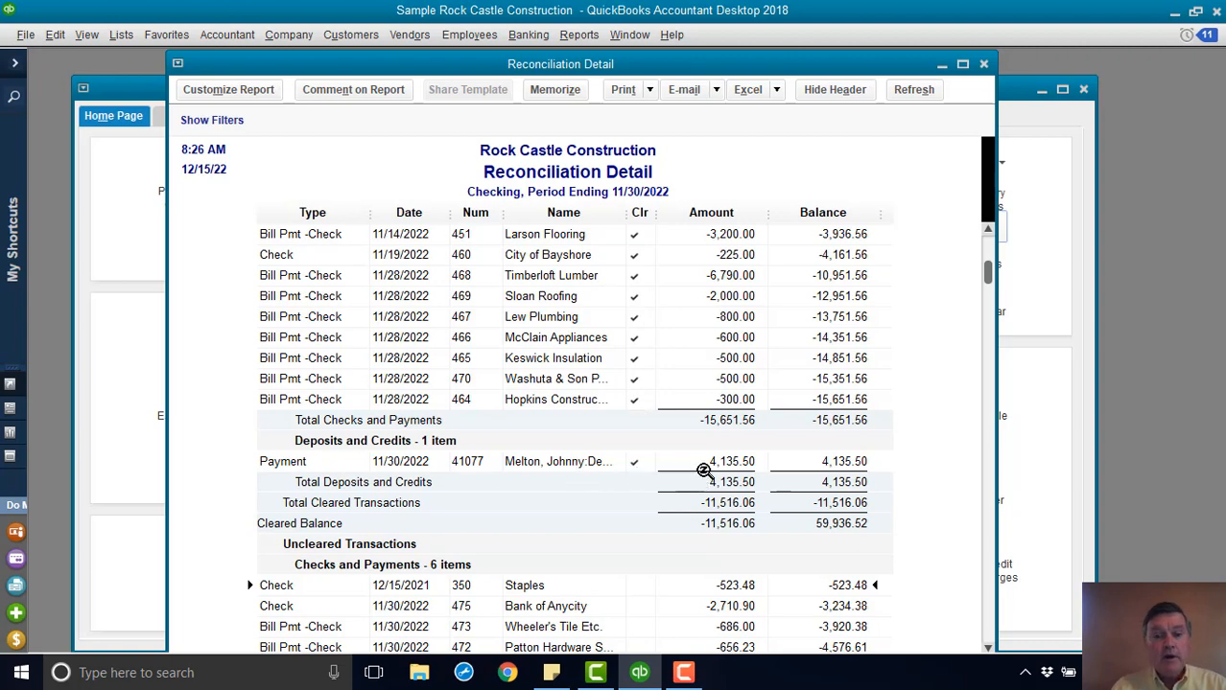
pyautogui.scroll(-3)
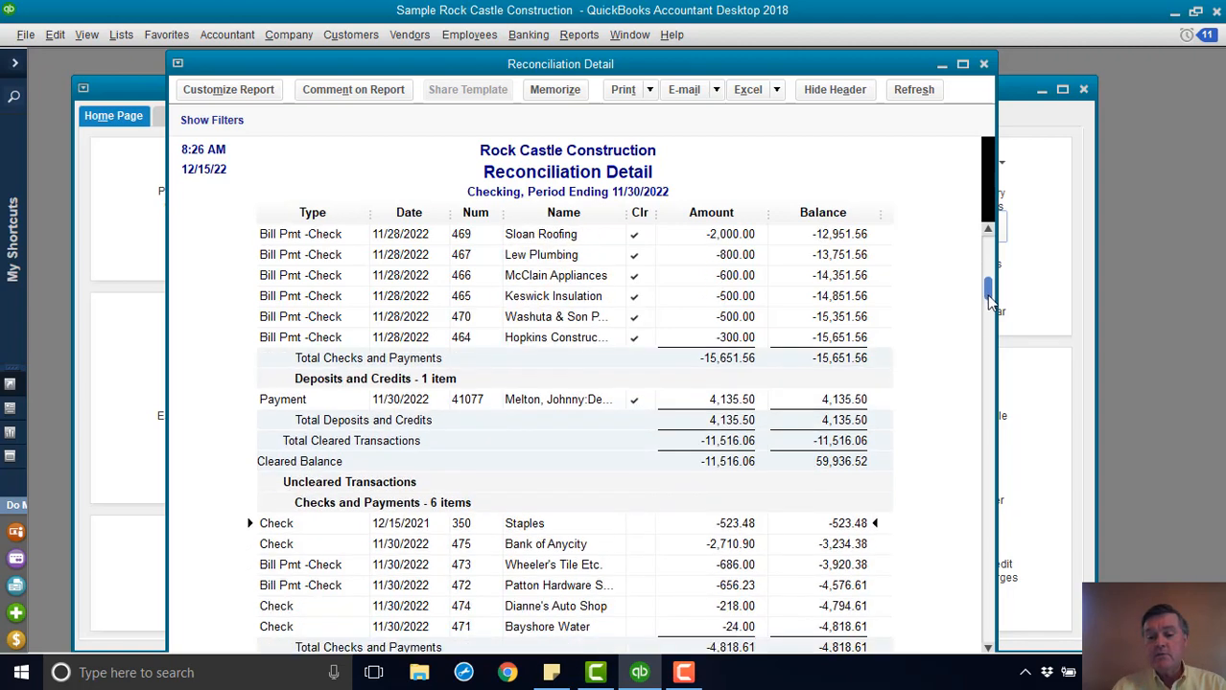
pyautogui.scroll(-3)
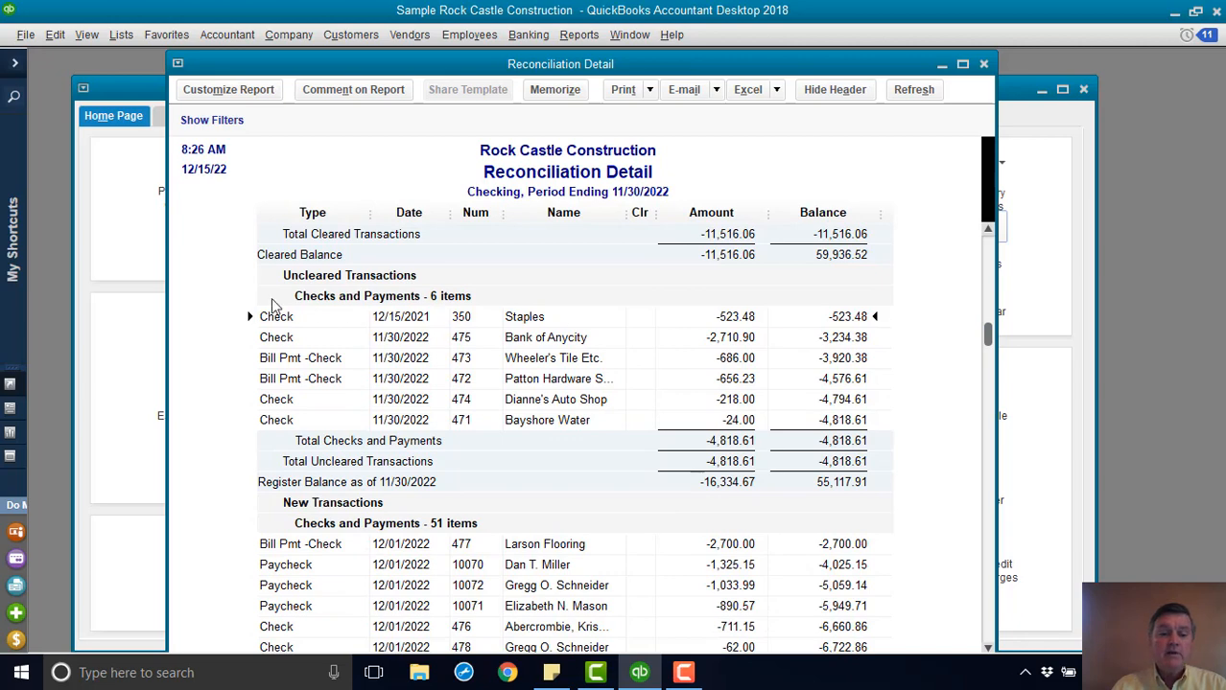
pyautogui.moveTo(460, 487)
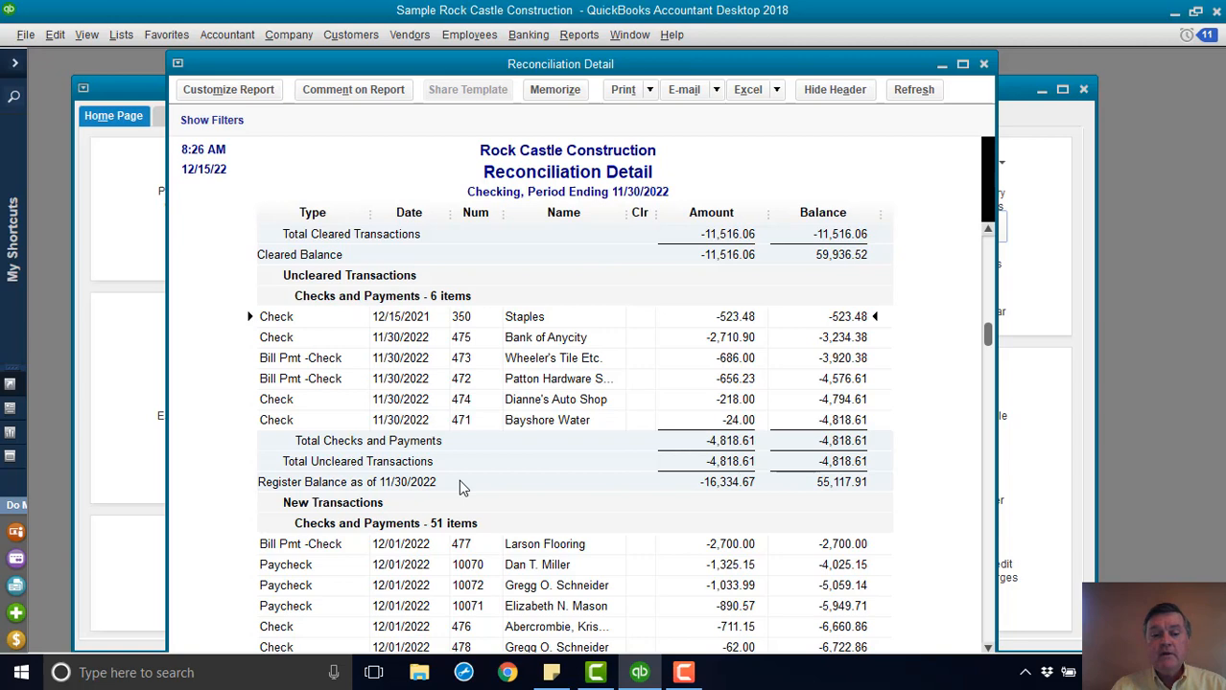
pyautogui.moveTo(388, 439)
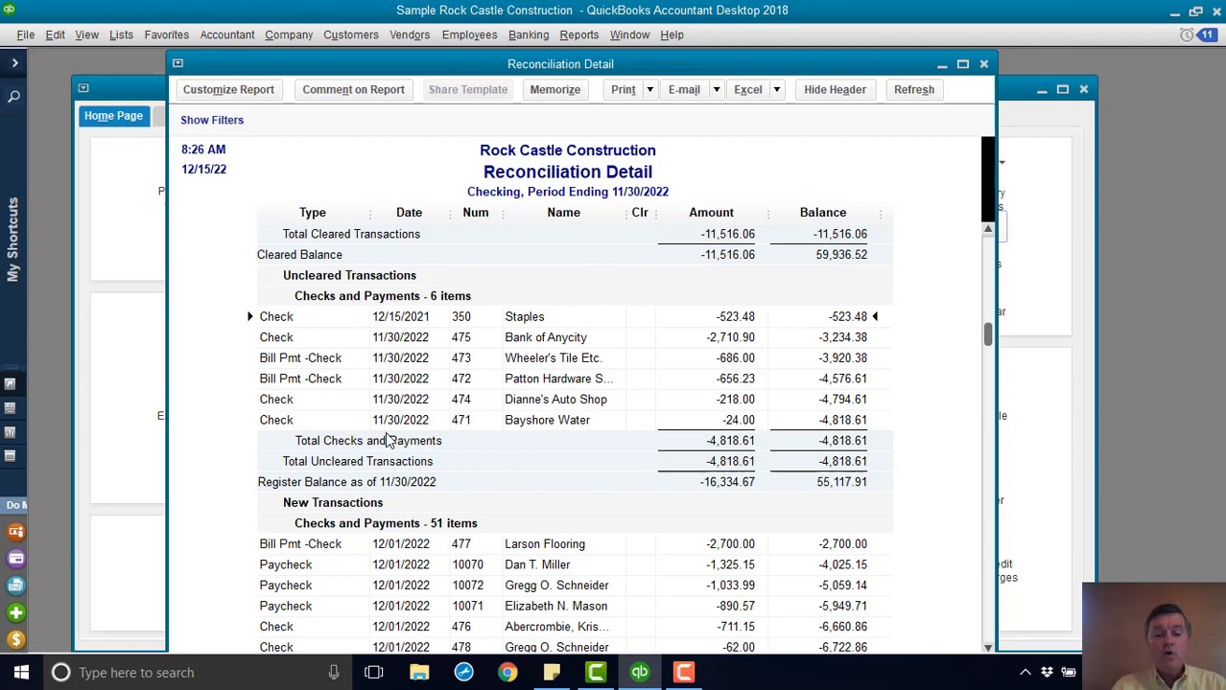
pyautogui.moveTo(437, 399)
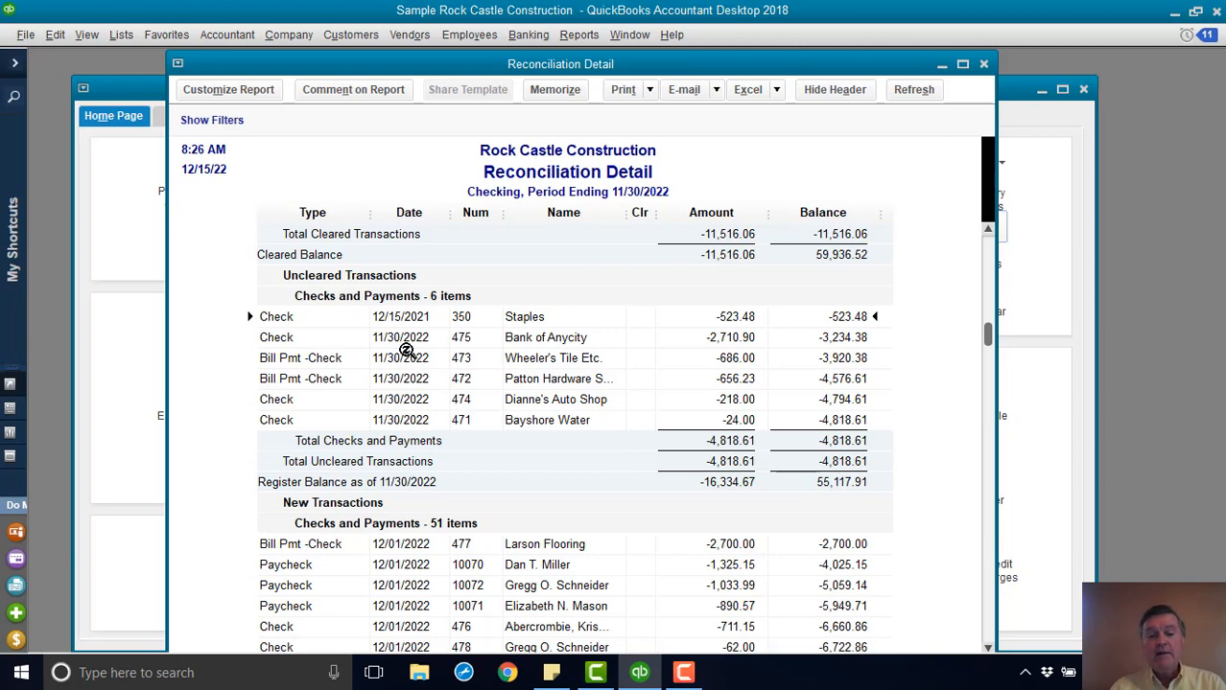
pyautogui.moveTo(407, 397)
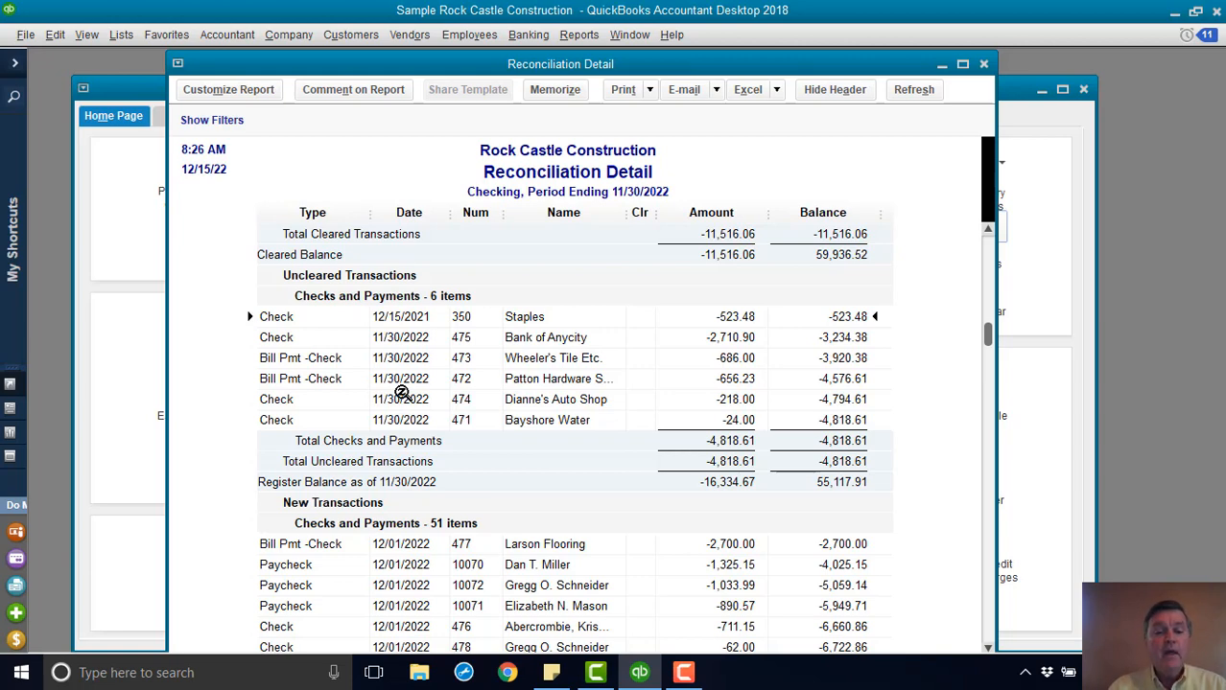
pyautogui.moveTo(457, 318)
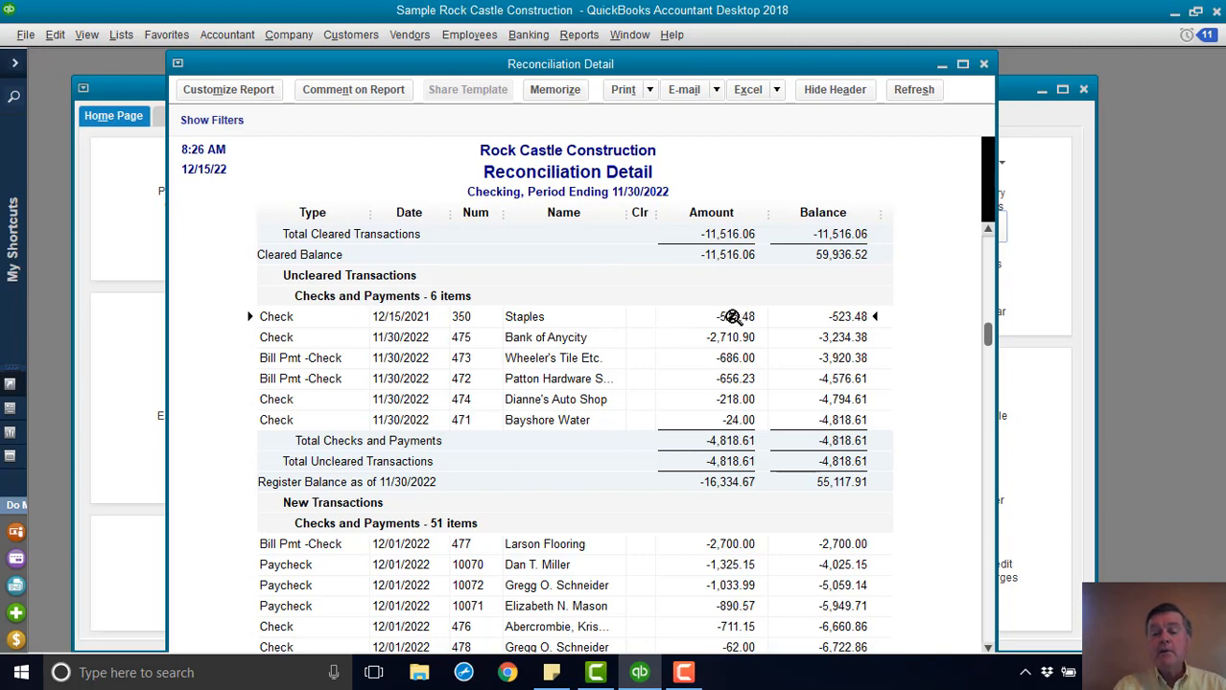
# Step: Open check 350 to Staples for 523.48 from the Reconciliation Detail report
pyautogui.doubleClick(524, 316)
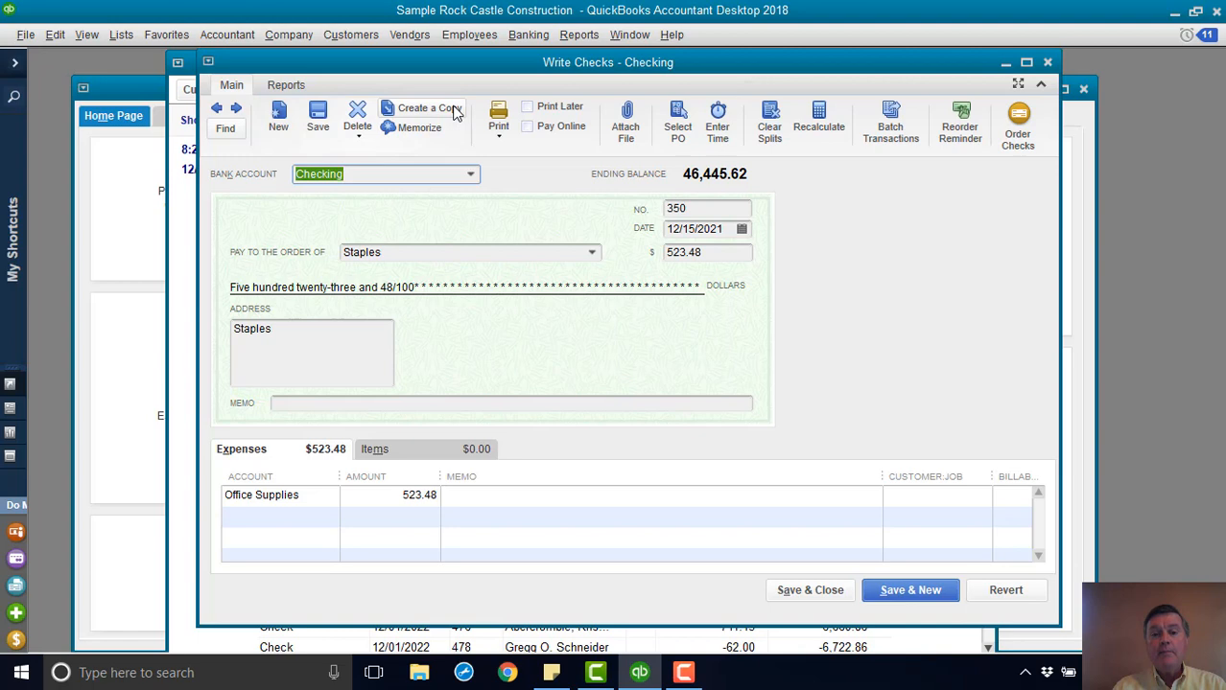
pyautogui.moveTo(802, 378)
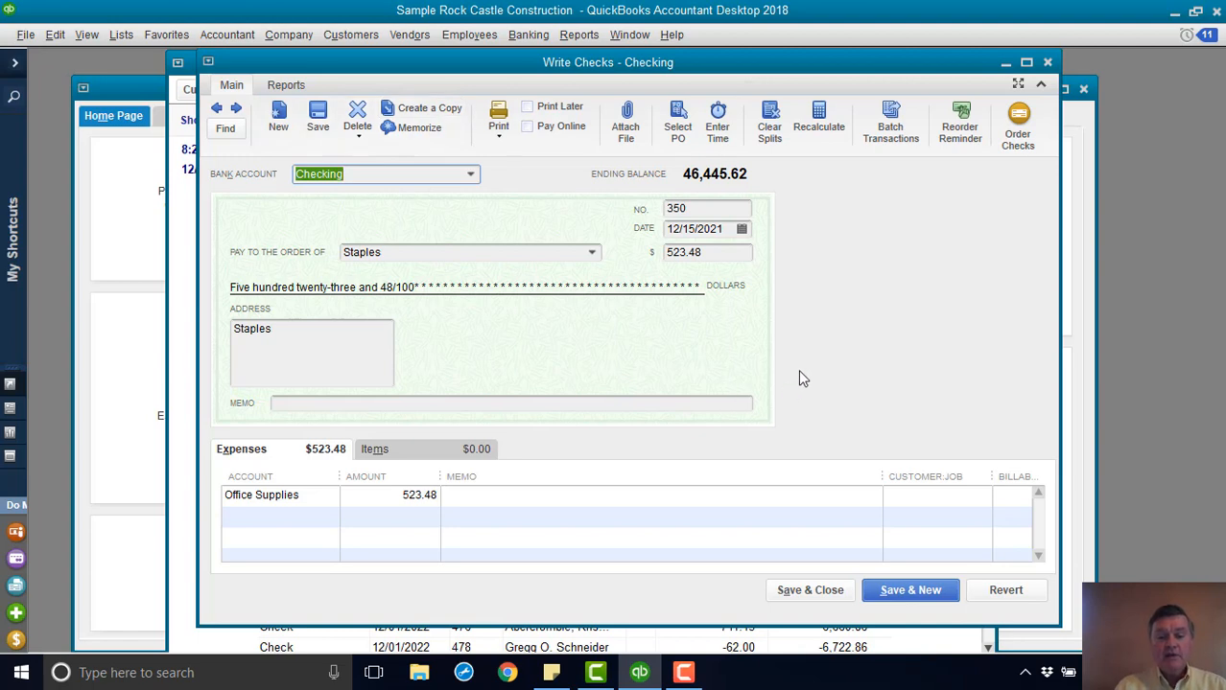
pyautogui.moveTo(777, 349)
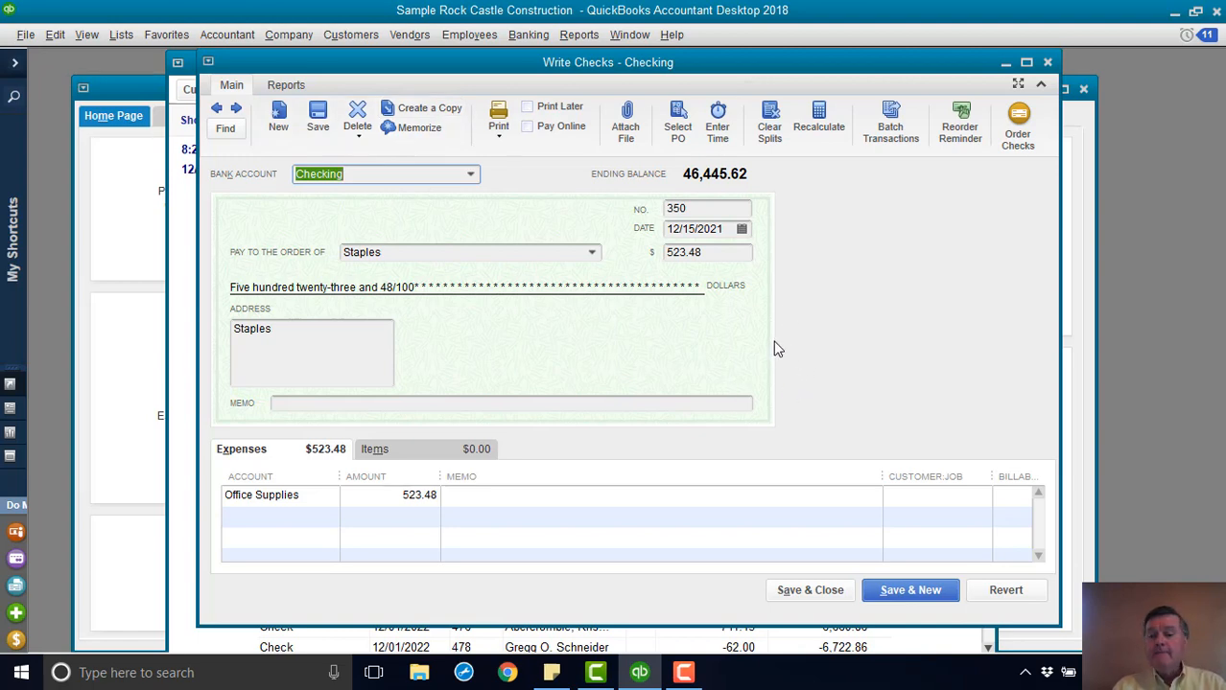
pyautogui.moveTo(391, 250)
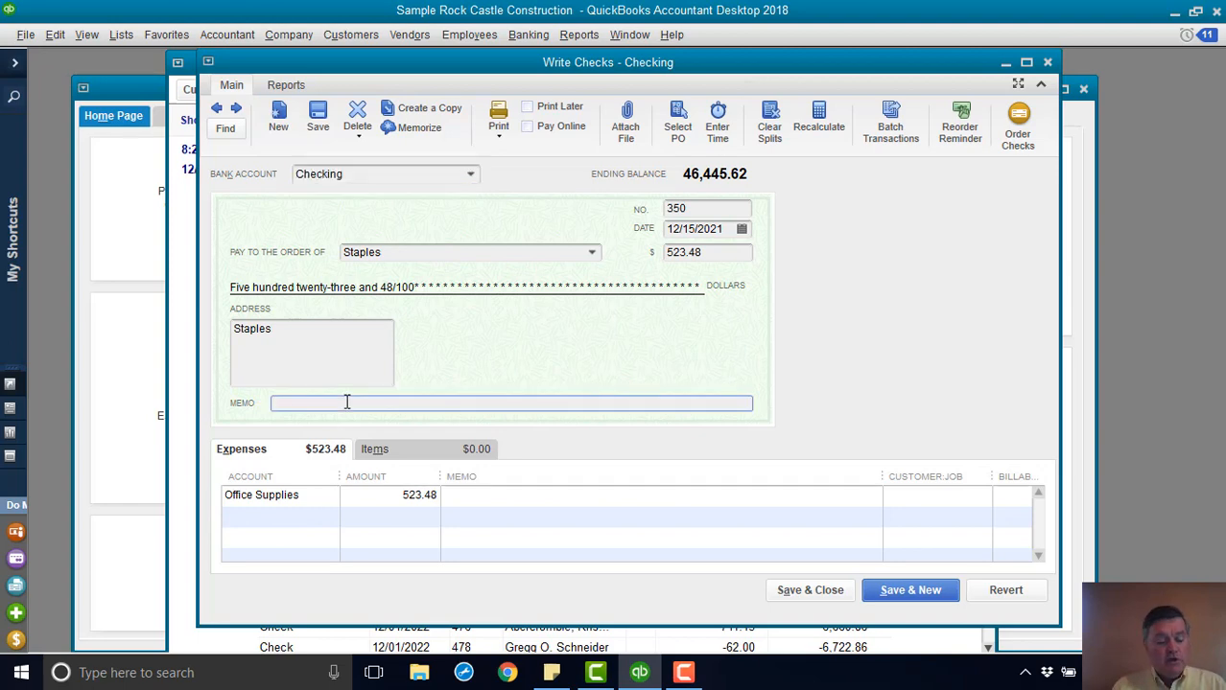
# Step: Give check 350 the memo 'Voided by deposit on 12/15/2022' and record the change
pyautogui.write('Void')
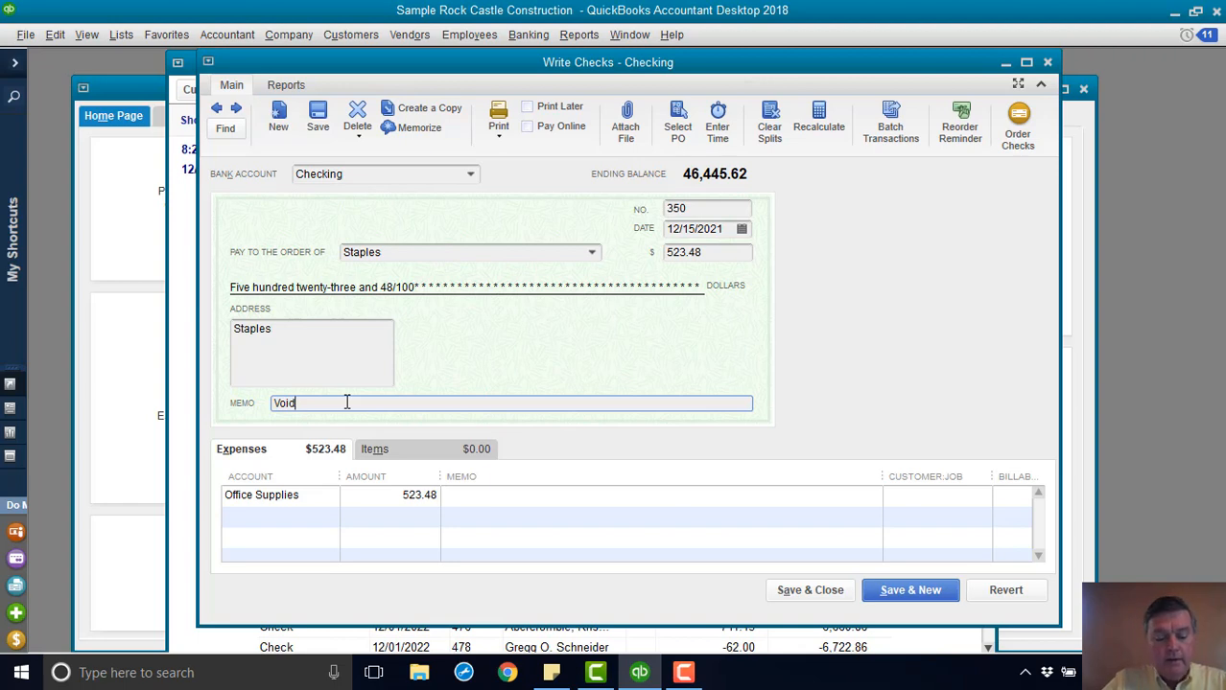
pyautogui.write('ed')
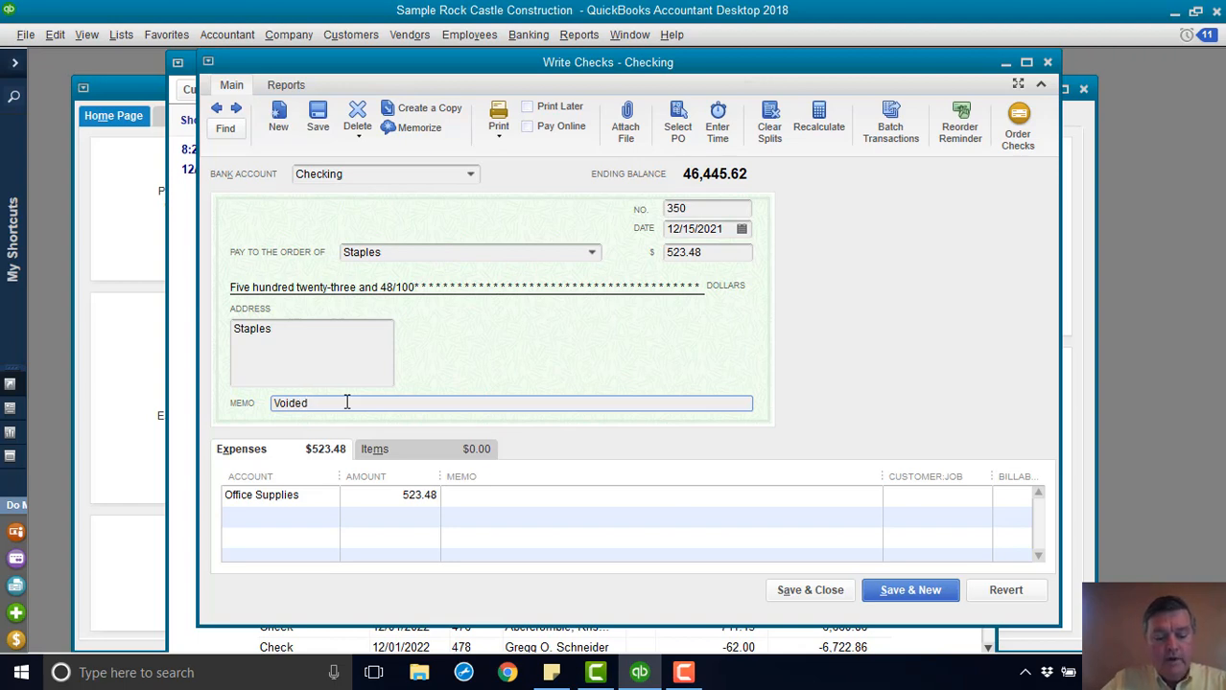
pyautogui.write('by deposit on')
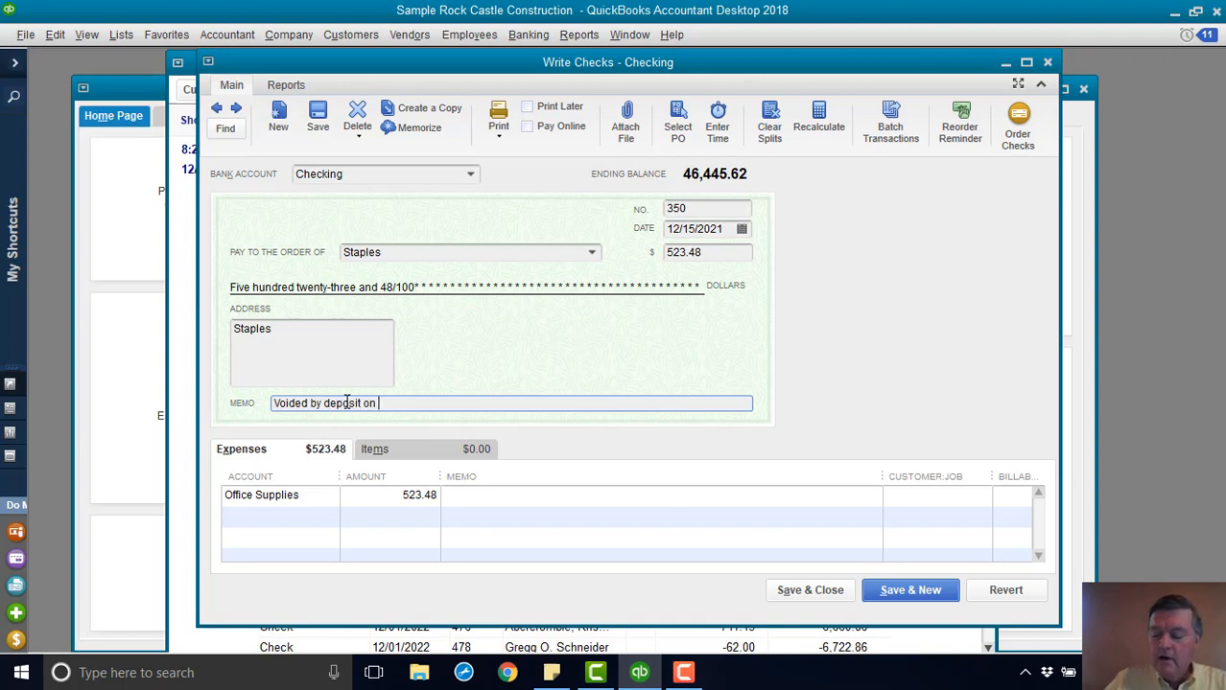
pyautogui.write('12/15/')
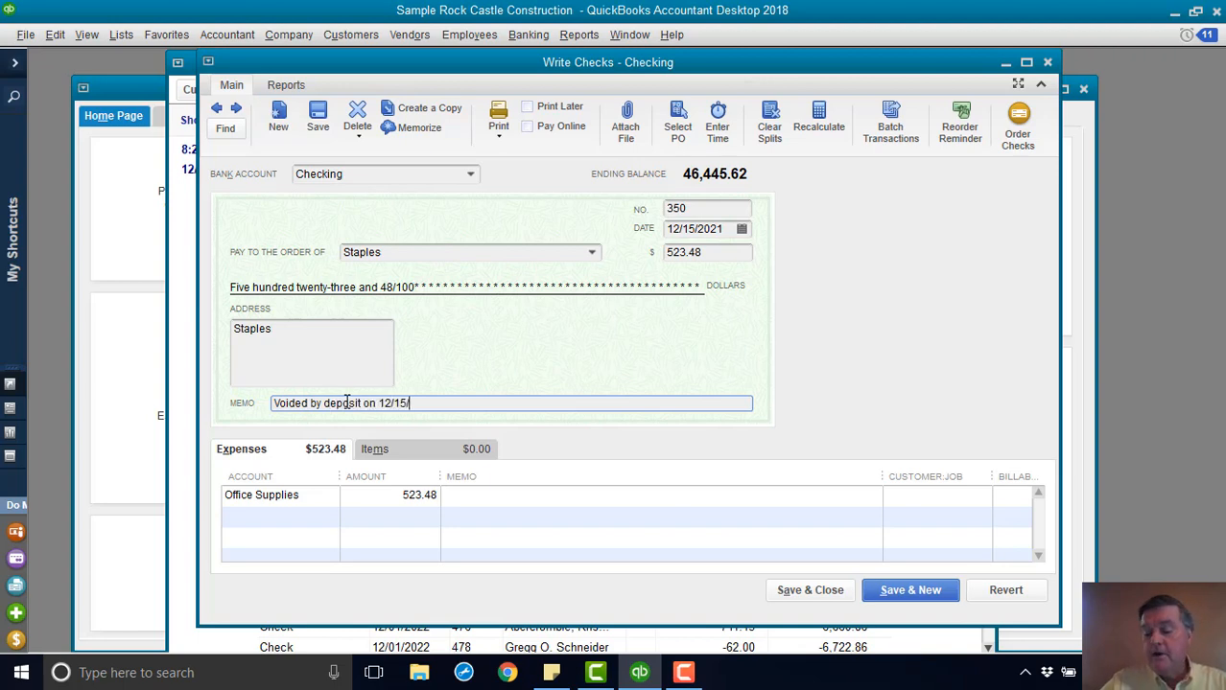
pyautogui.write('2022')
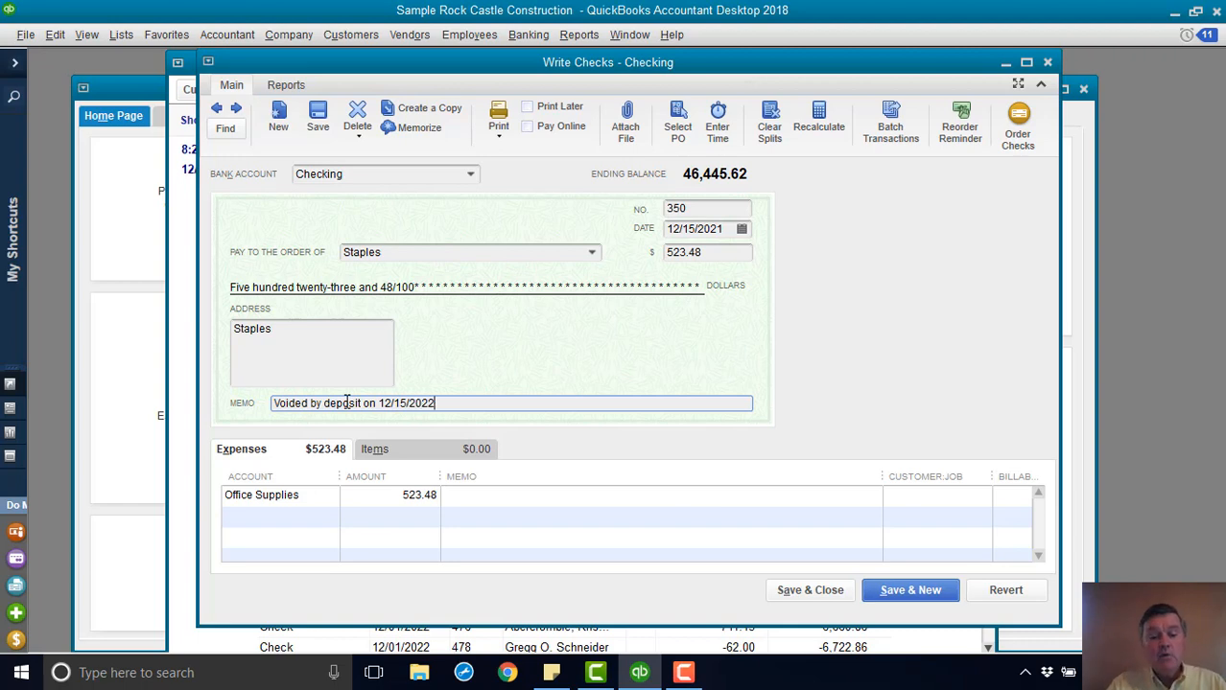
pyautogui.moveTo(537, 529)
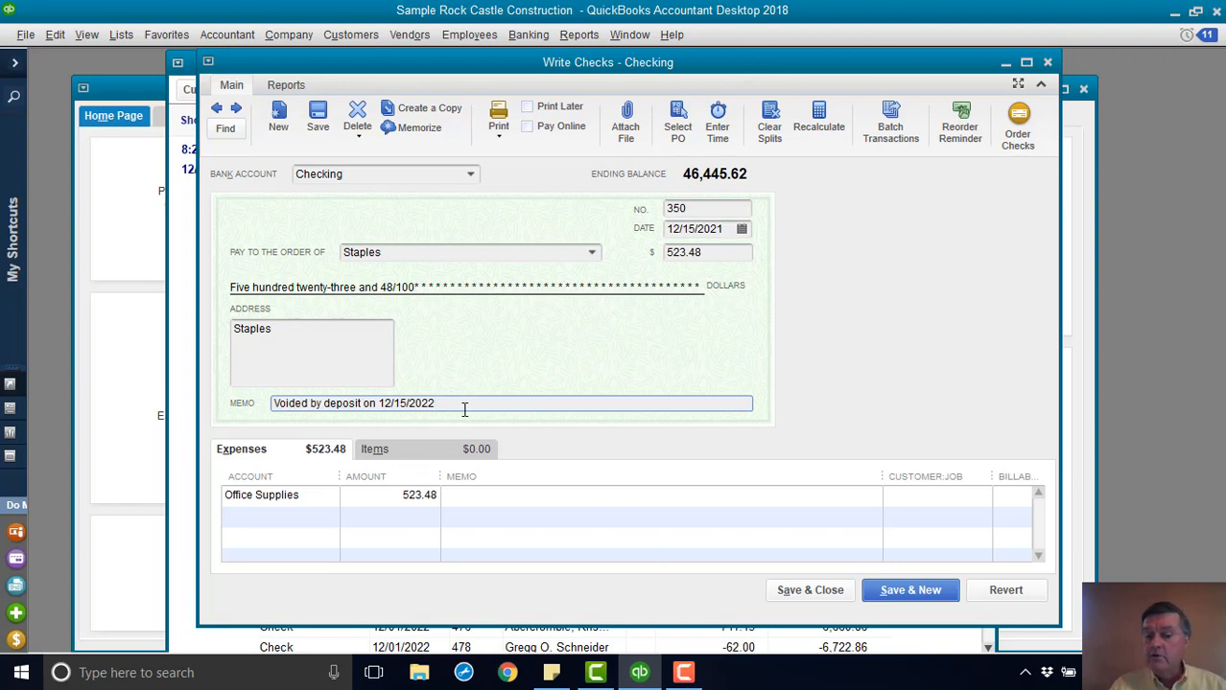
pyautogui.click(809, 591)
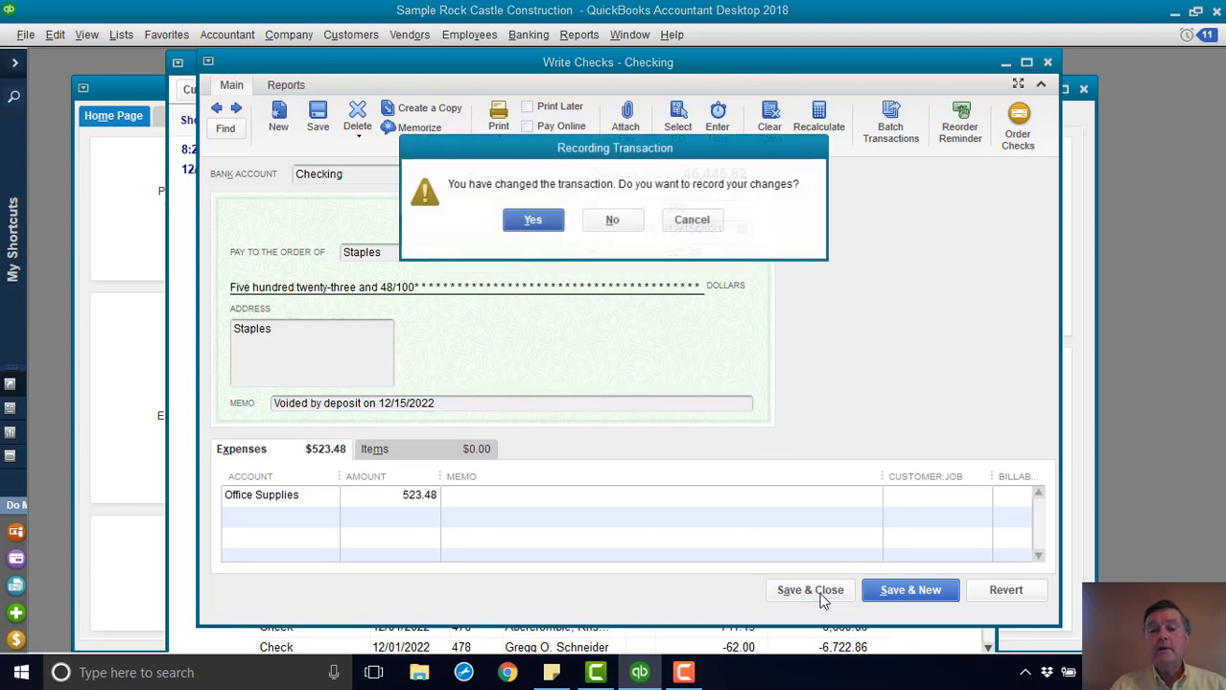
pyautogui.click(533, 218)
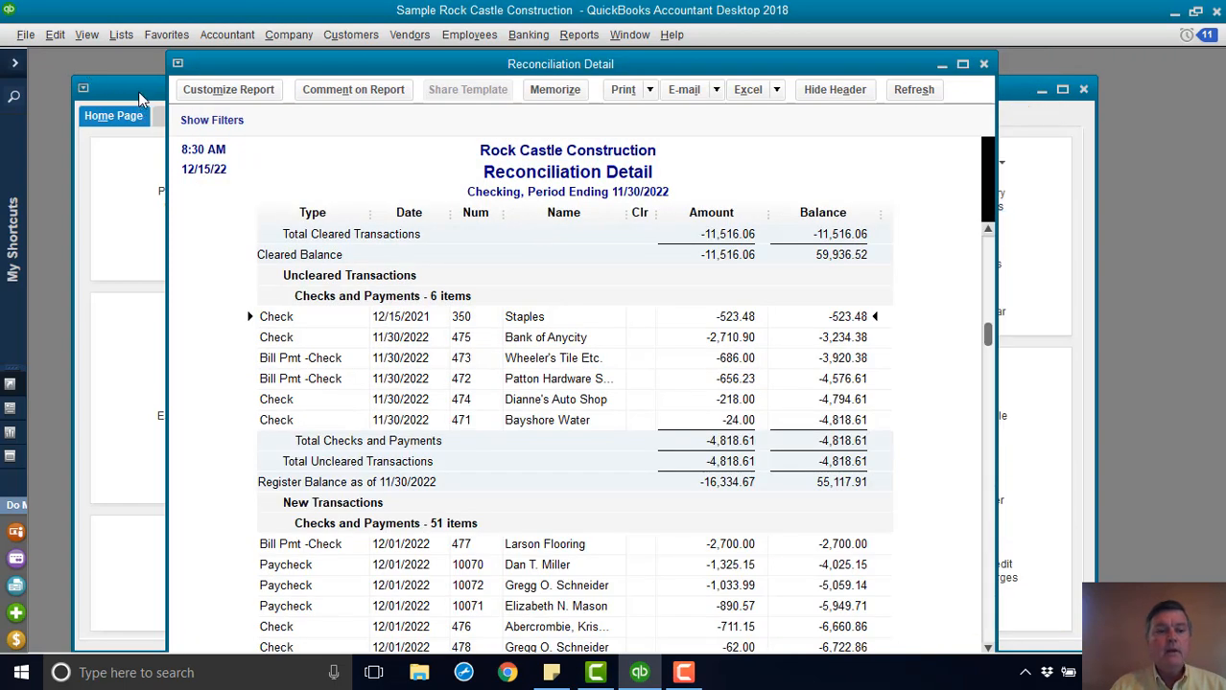
# Step: Start a new Checking deposit from the home page without adding any waiting customer payments
pyautogui.click(113, 115)
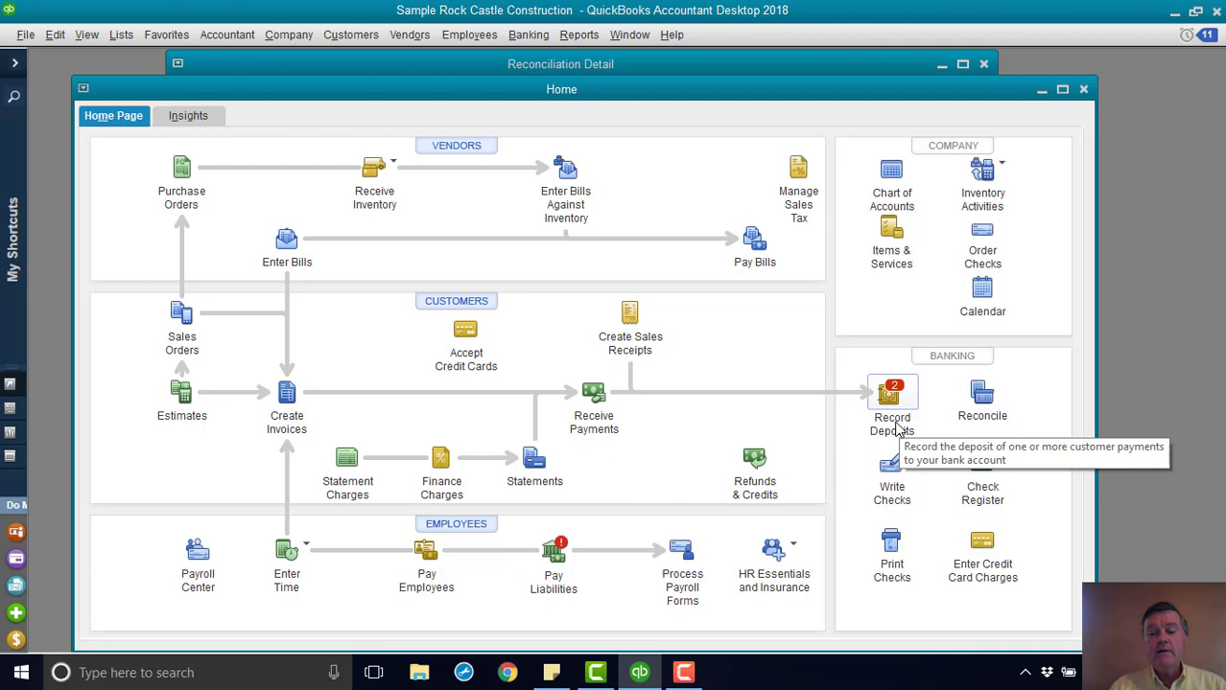
pyautogui.click(892, 397)
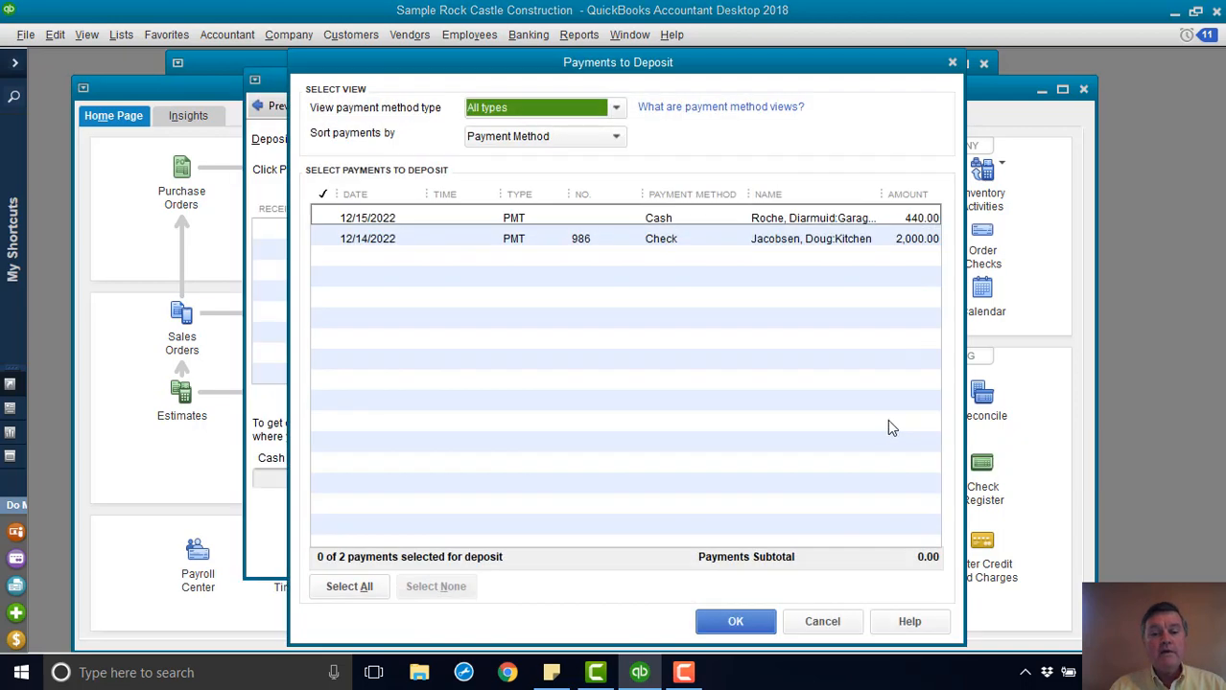
pyautogui.moveTo(671, 237)
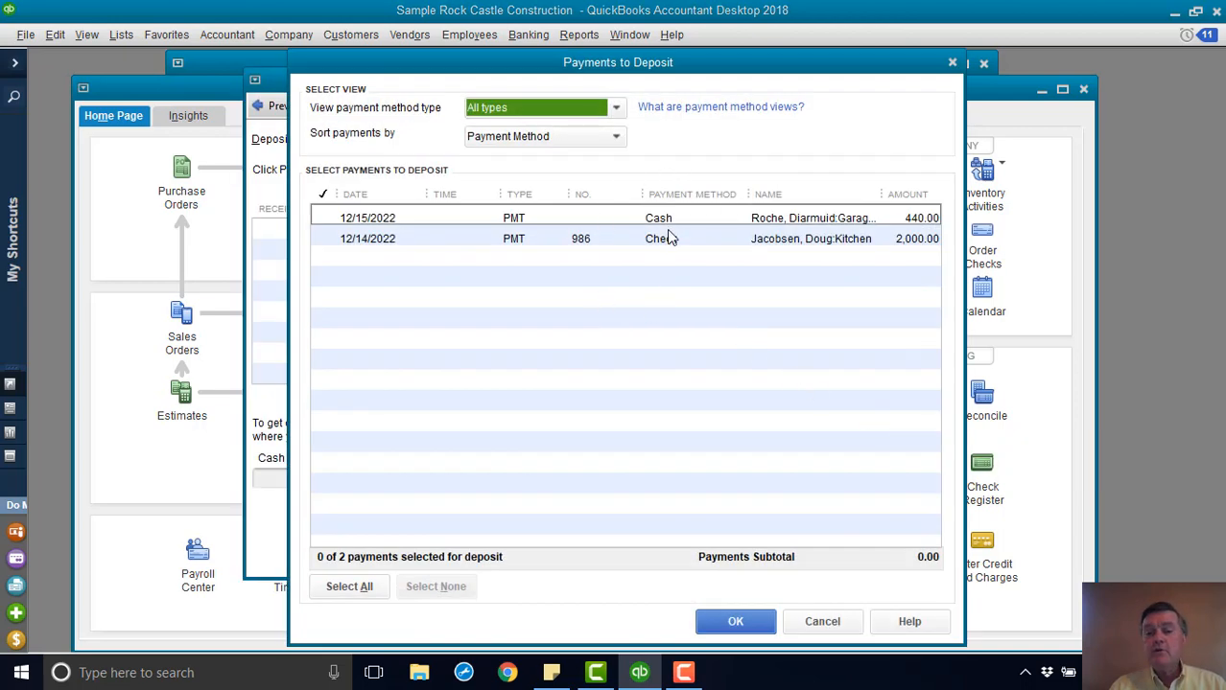
pyautogui.moveTo(821, 622)
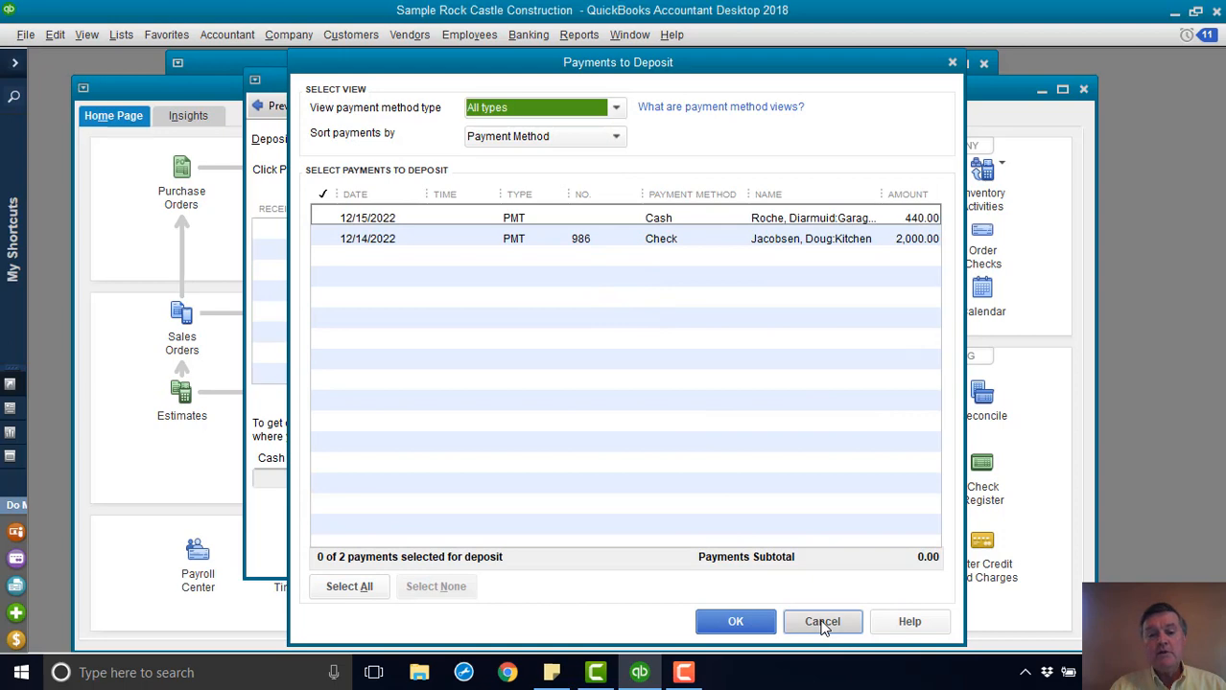
pyautogui.click(821, 621)
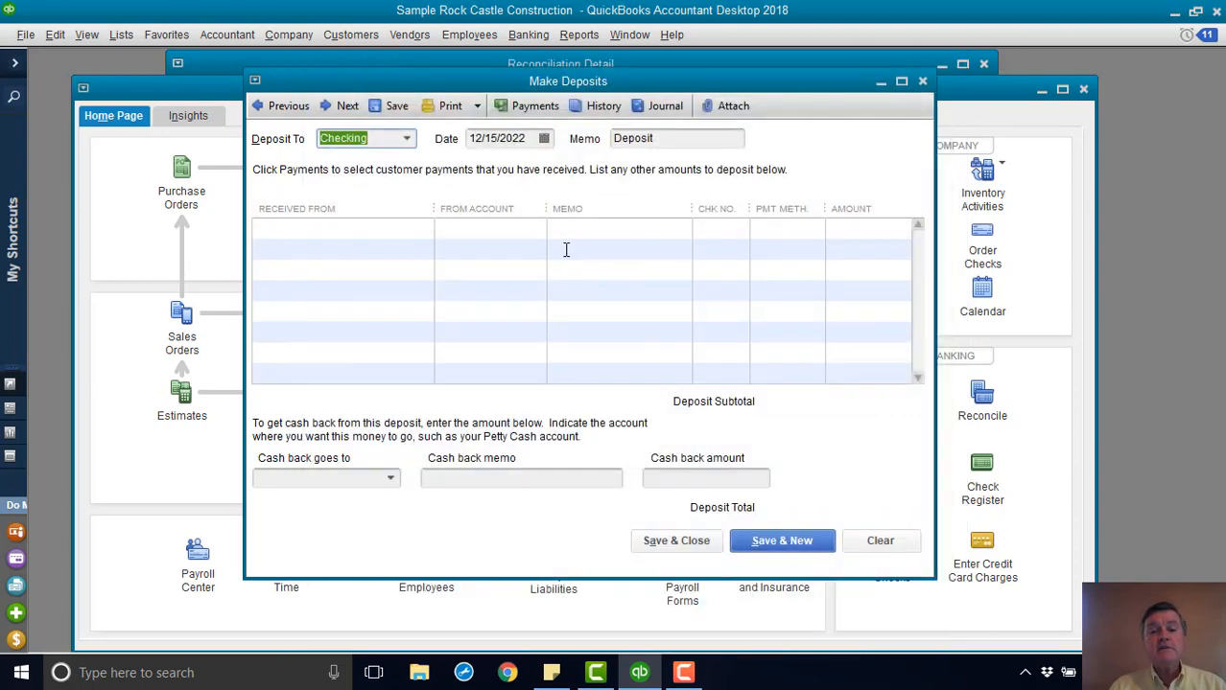
# Step: Save a 523.48 deposit from Office Supplies with memo 'This deposit voids check #350'
pyautogui.click(342, 228)
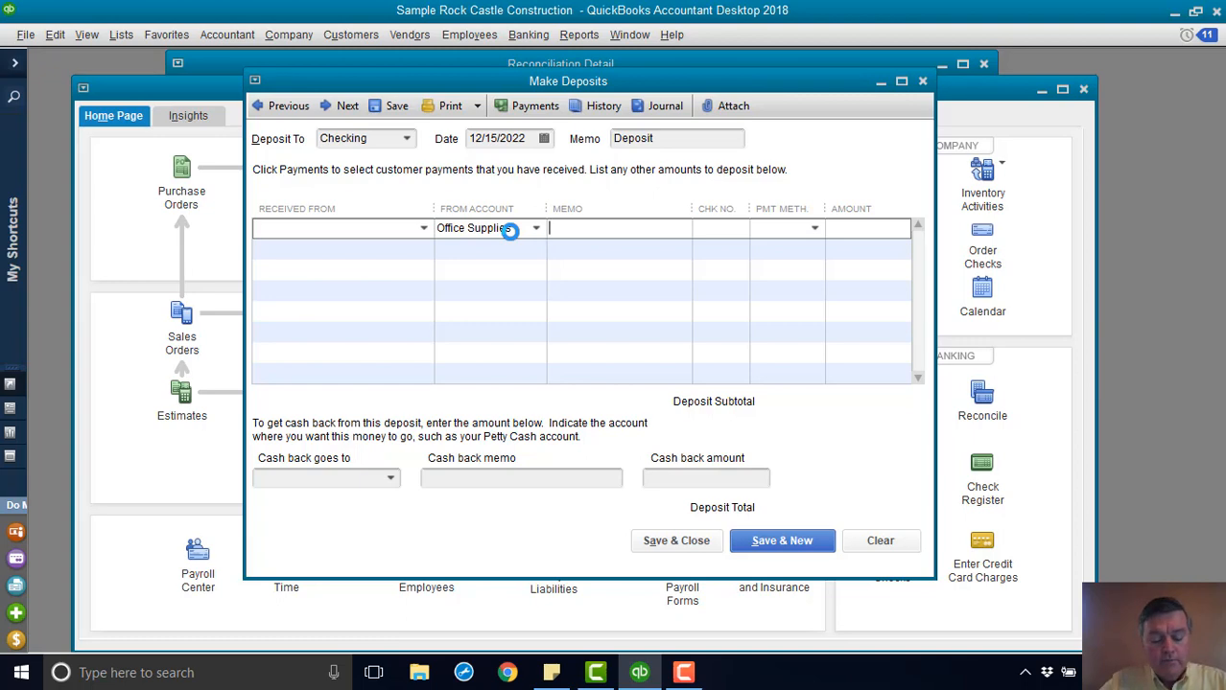
pyautogui.write('T')
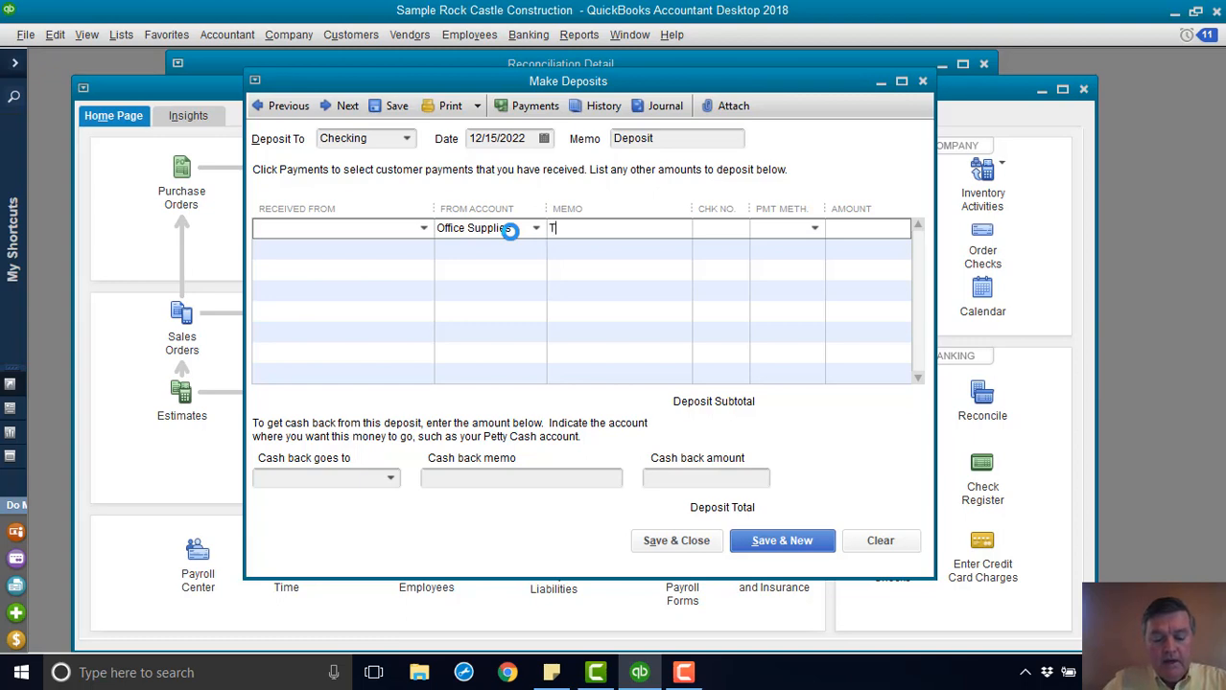
pyautogui.write('his deposit')
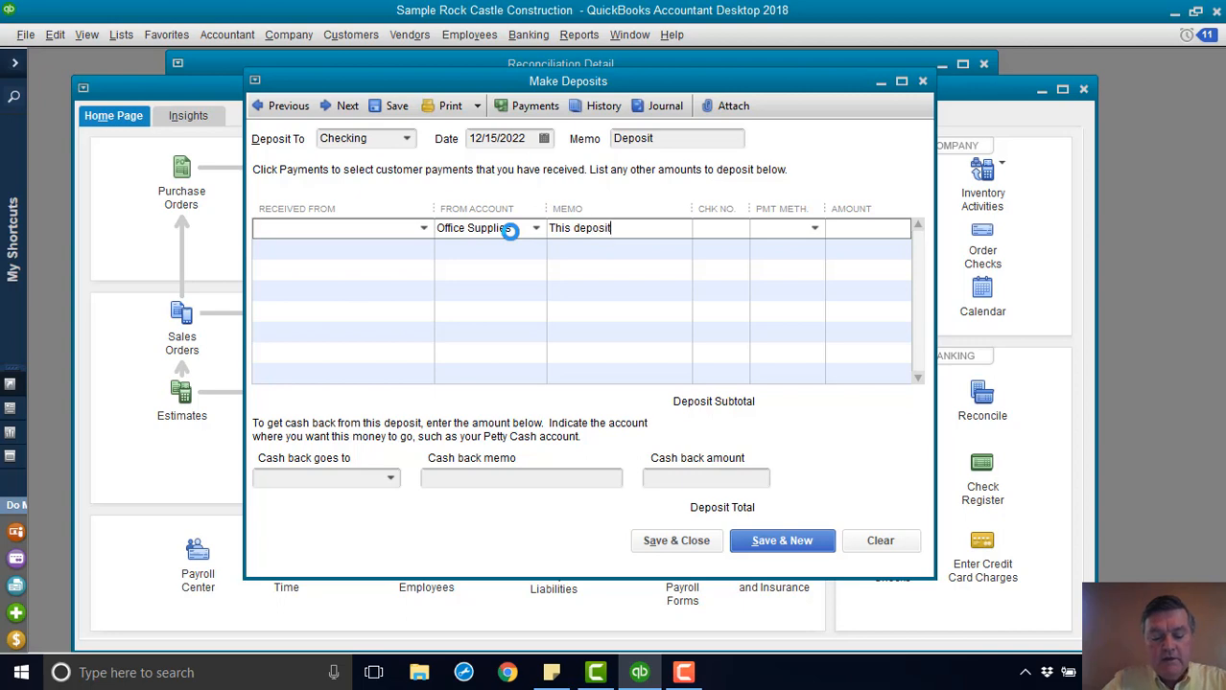
pyautogui.write('voids c')
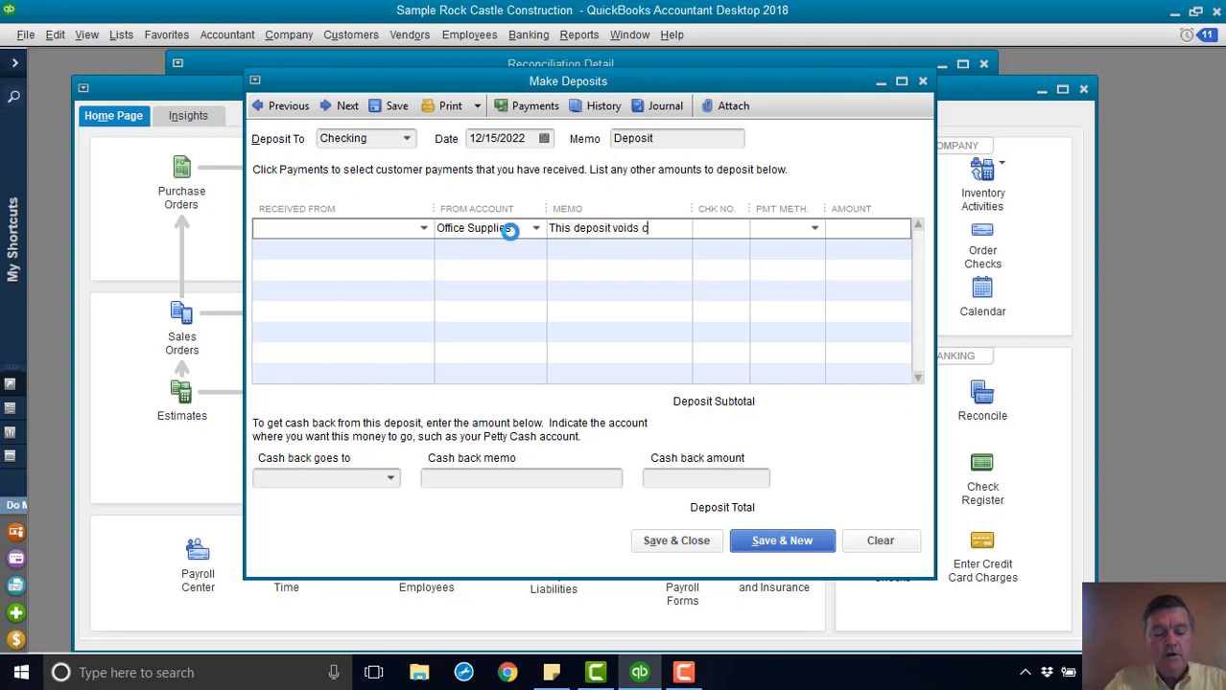
pyautogui.write('heck #')
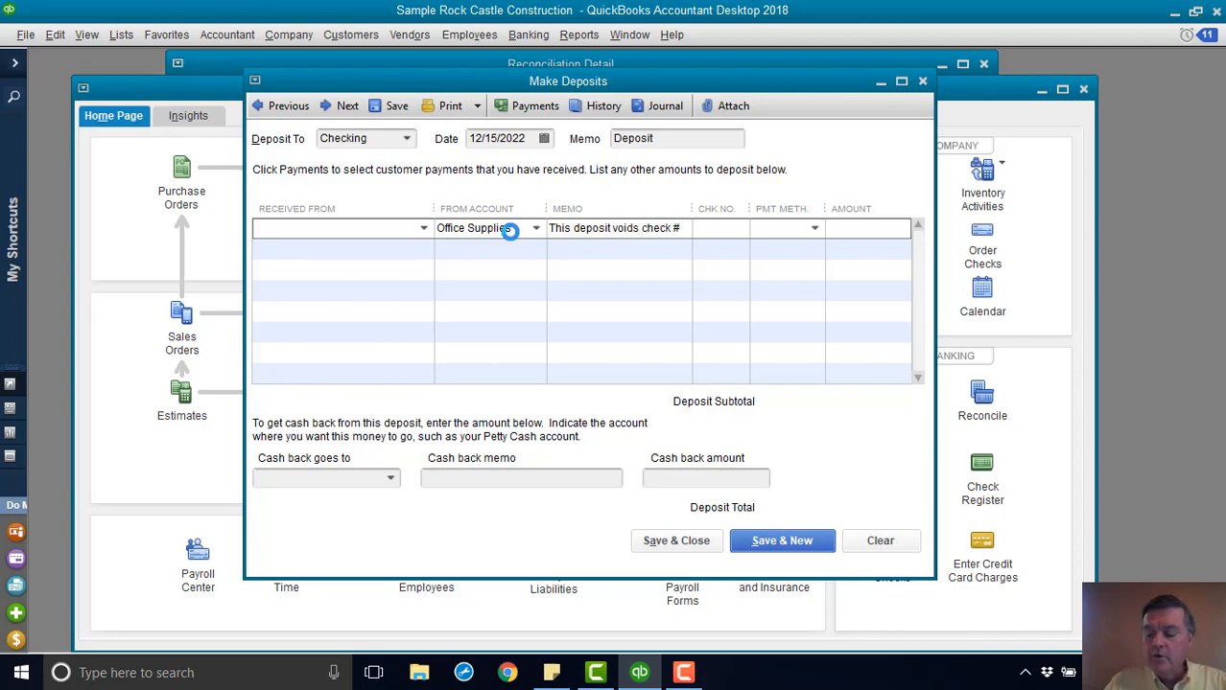
pyautogui.write('350 from 12/15/2')
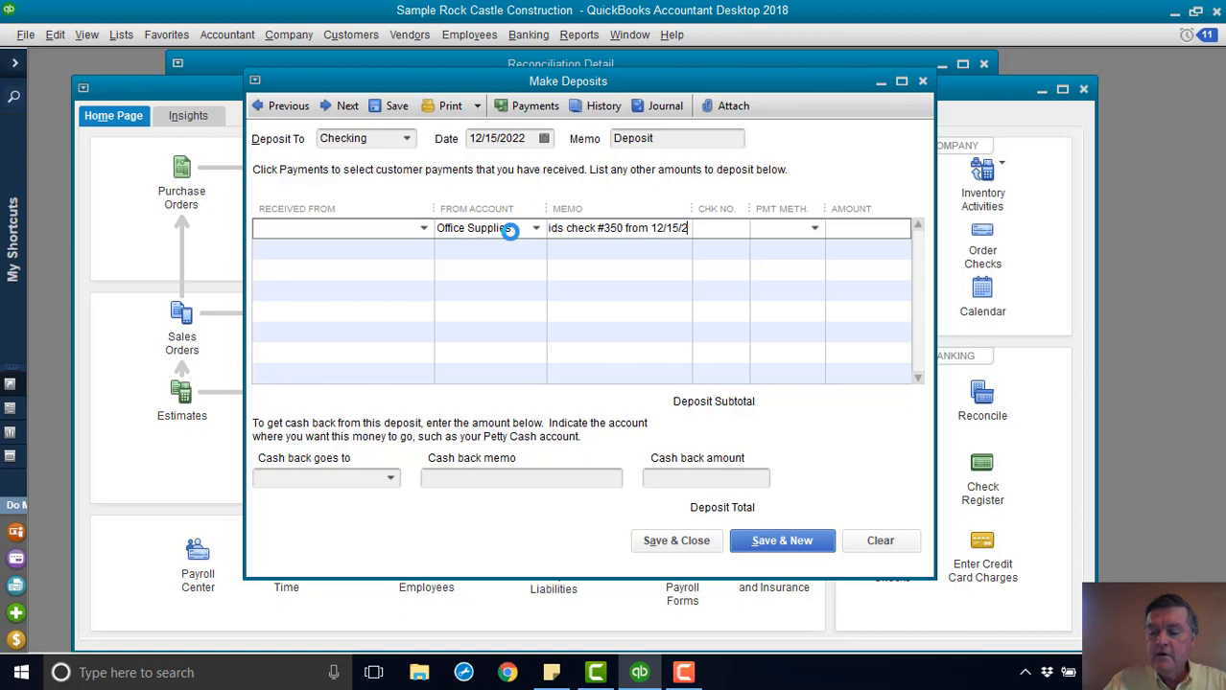
pyautogui.write('022')
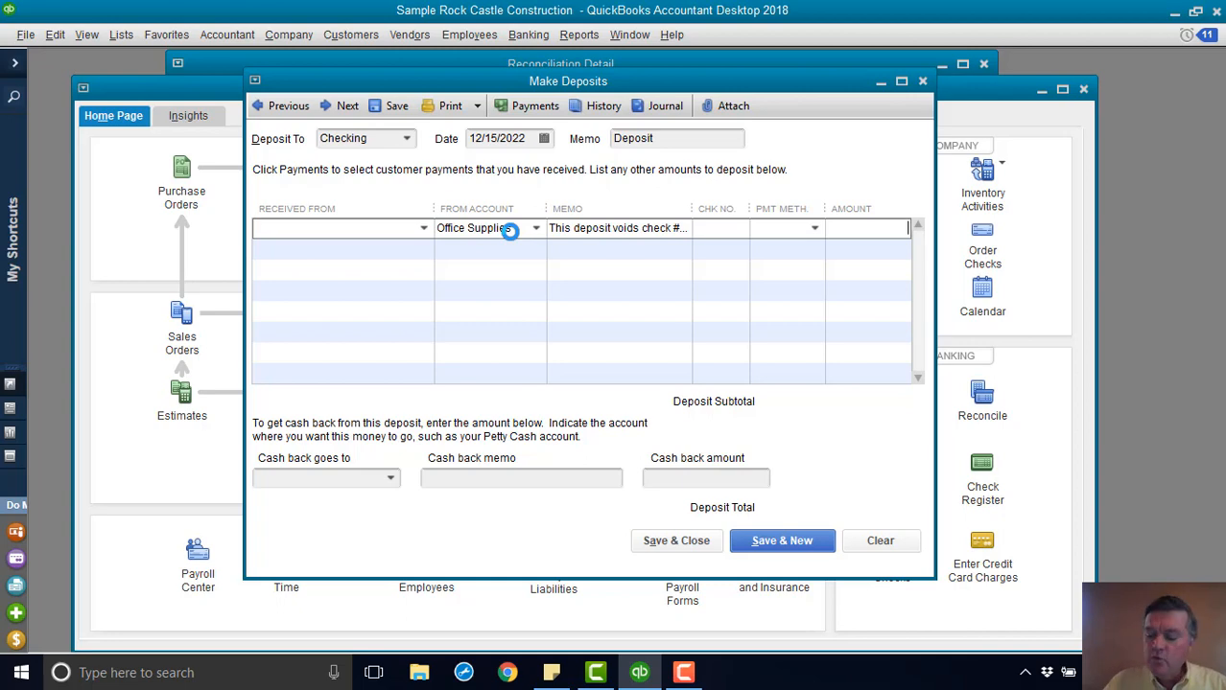
pyautogui.write('523.48')
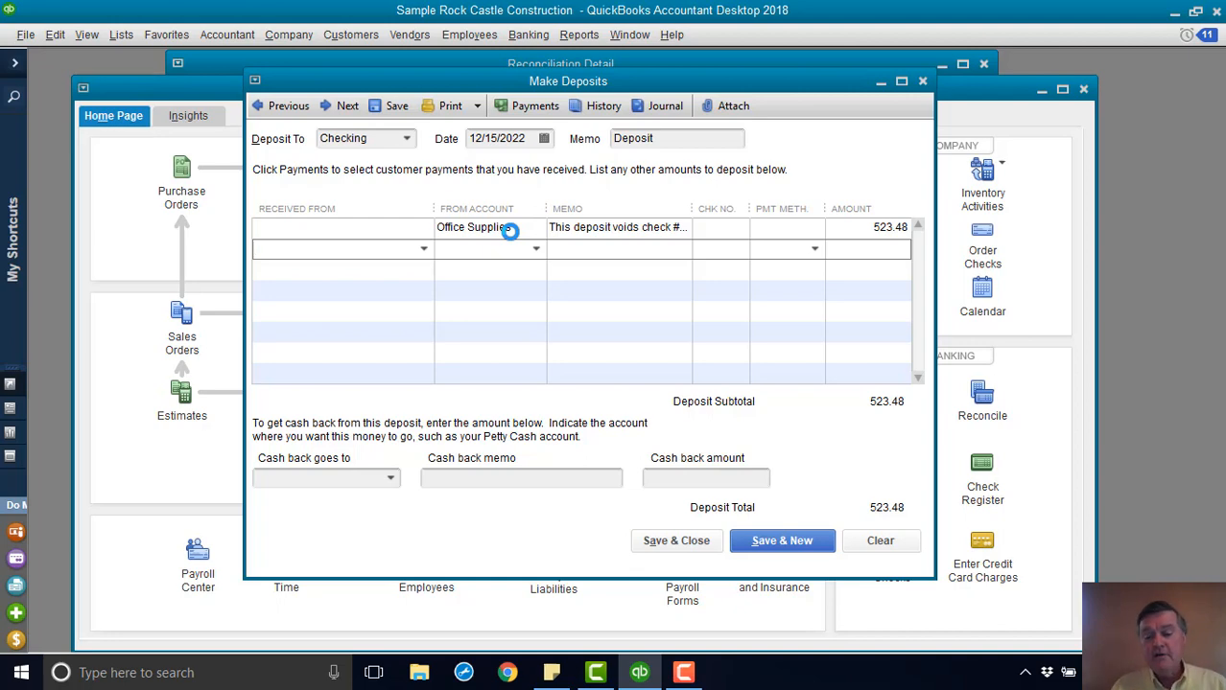
pyautogui.moveTo(675, 541)
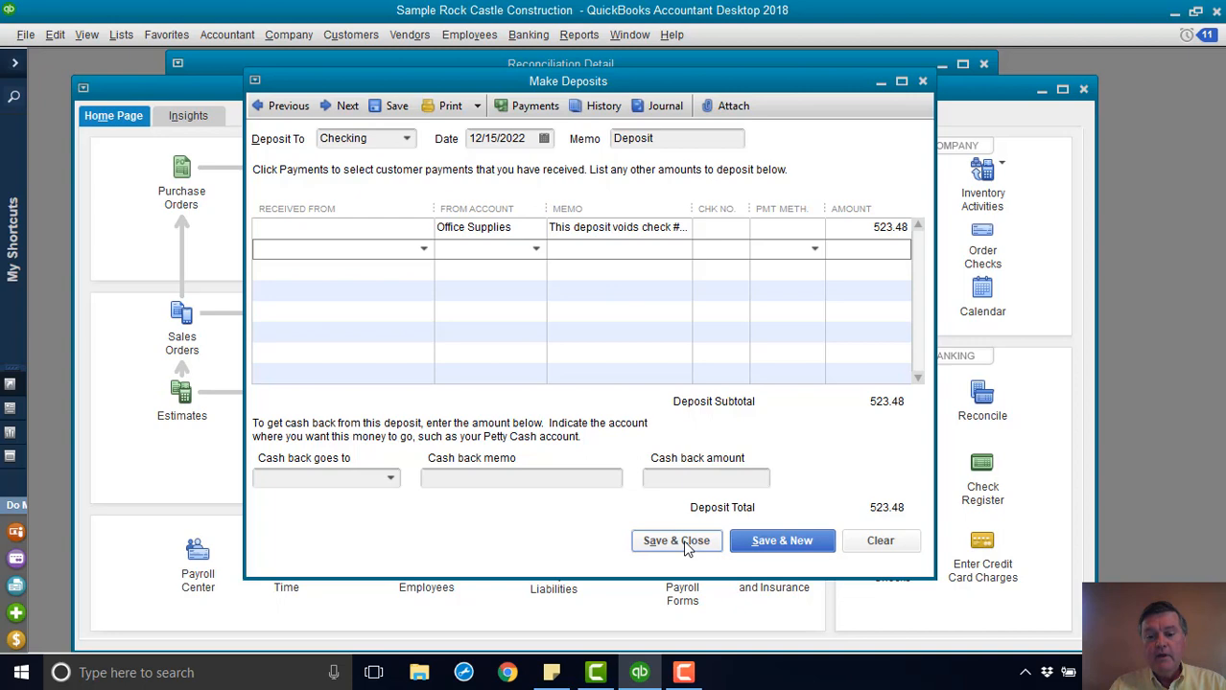
pyautogui.click(675, 541)
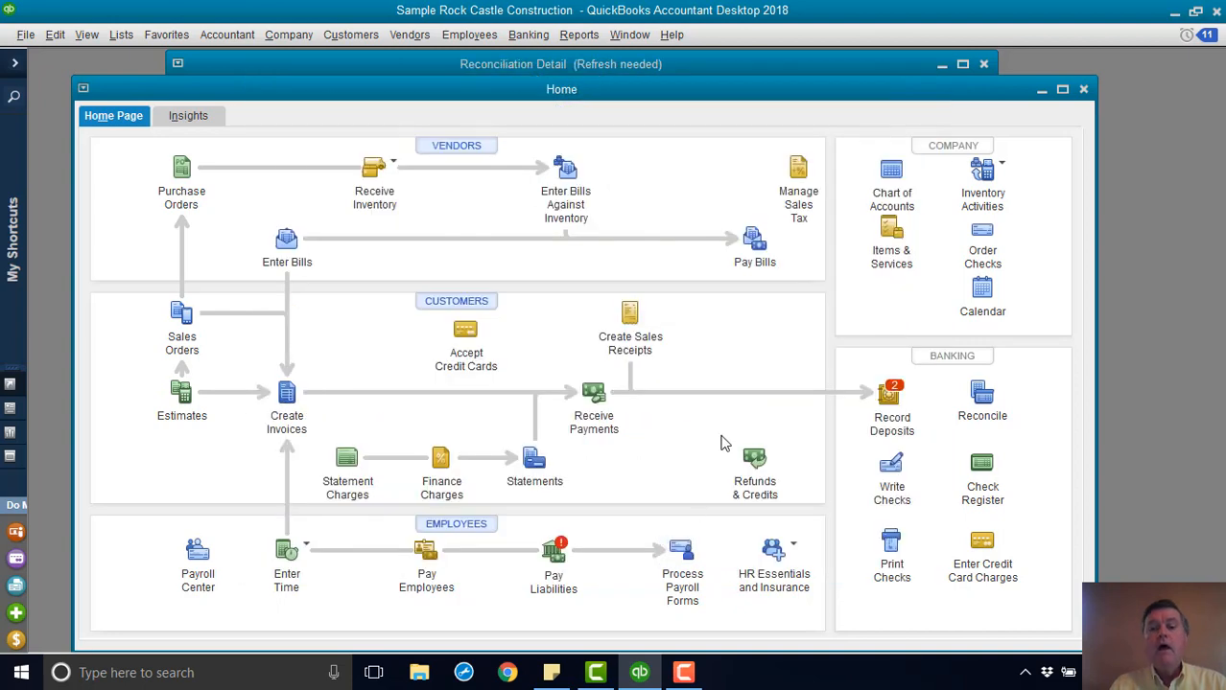
pyautogui.moveTo(736, 395)
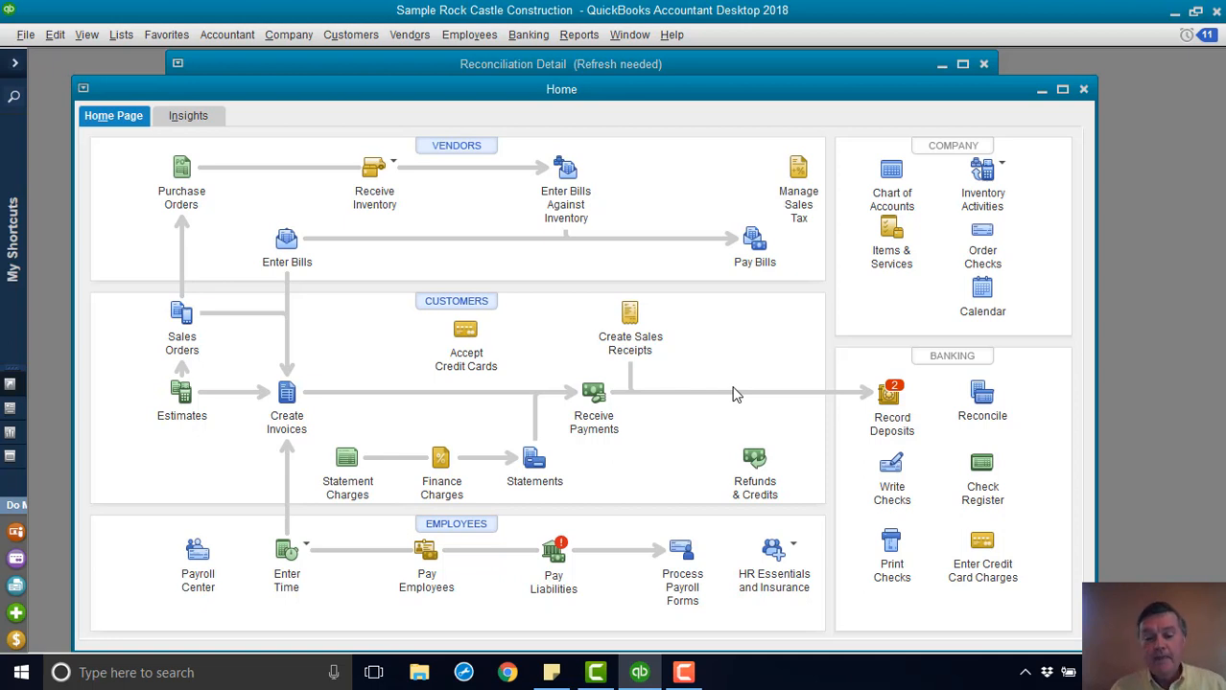
pyautogui.moveTo(640, 209)
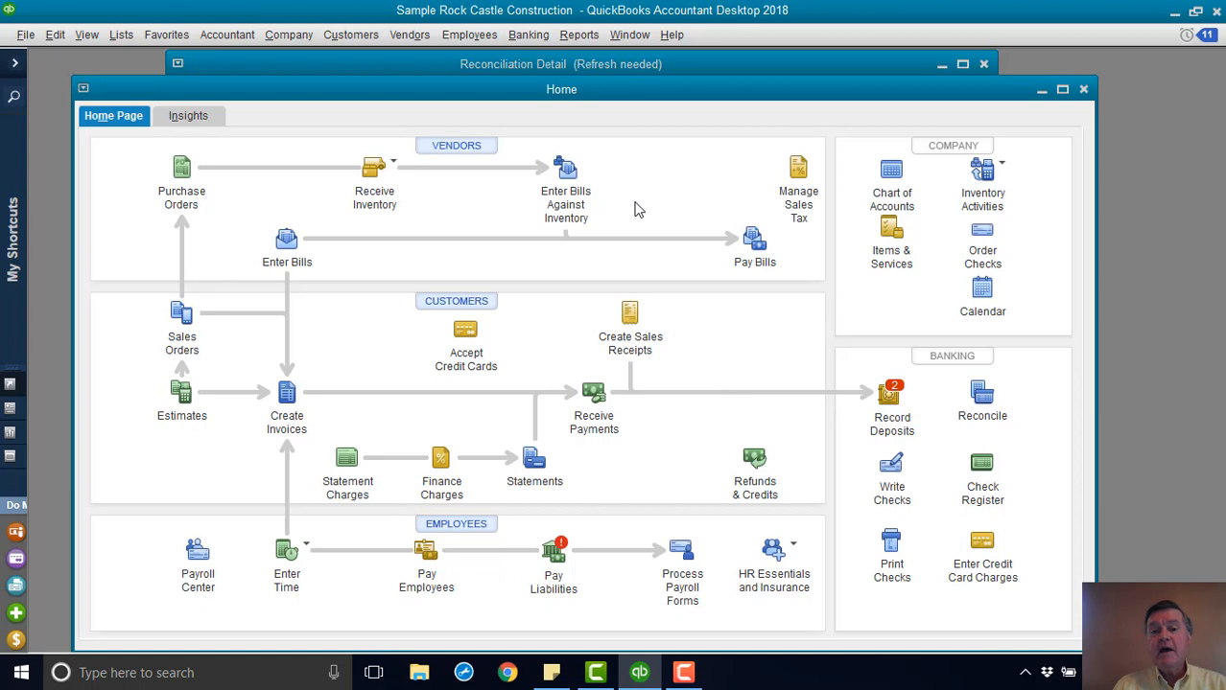
pyautogui.moveTo(529, 48)
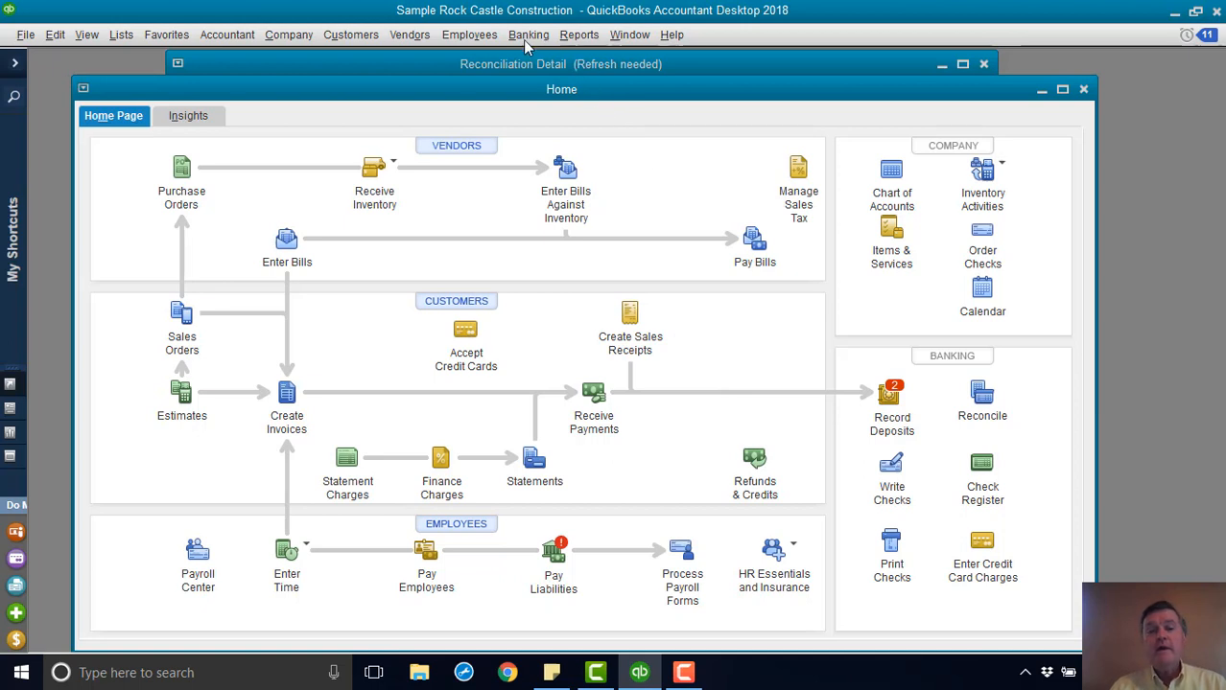
# Step: Show the Banking menu's list of commands
pyautogui.click(529, 35)
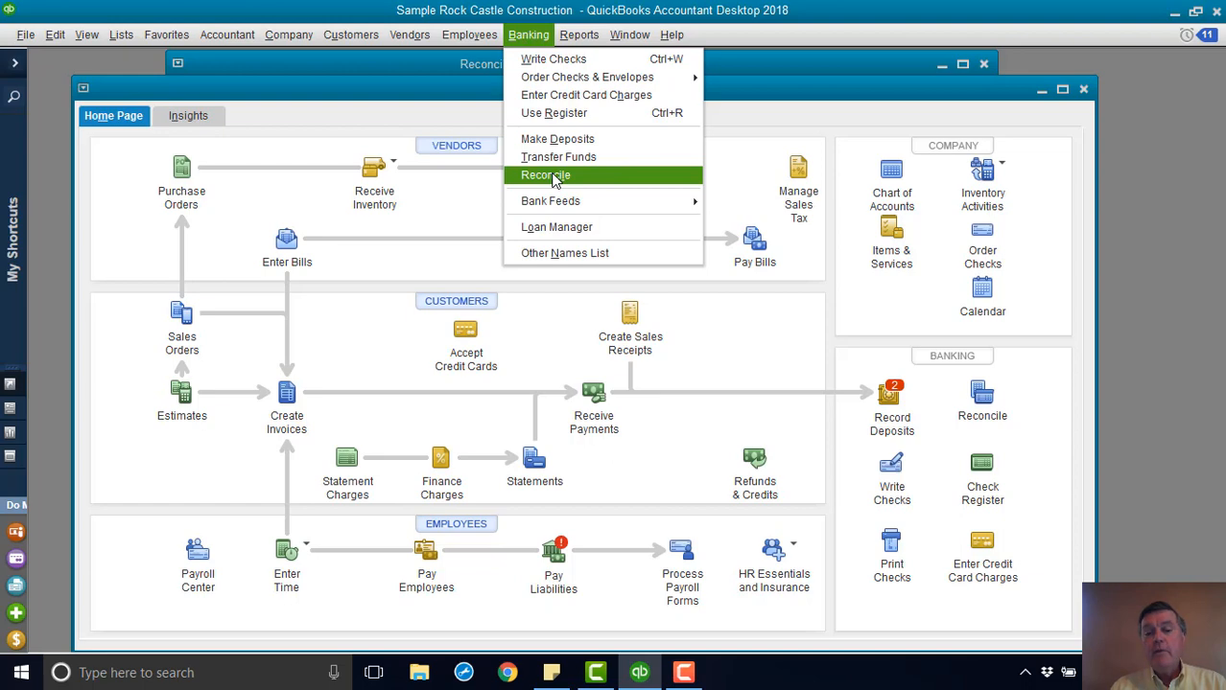
# Step: Begin reconciling Checking for the statement ending 12/31/2022 and continue past the statement details
pyautogui.click(545, 174)
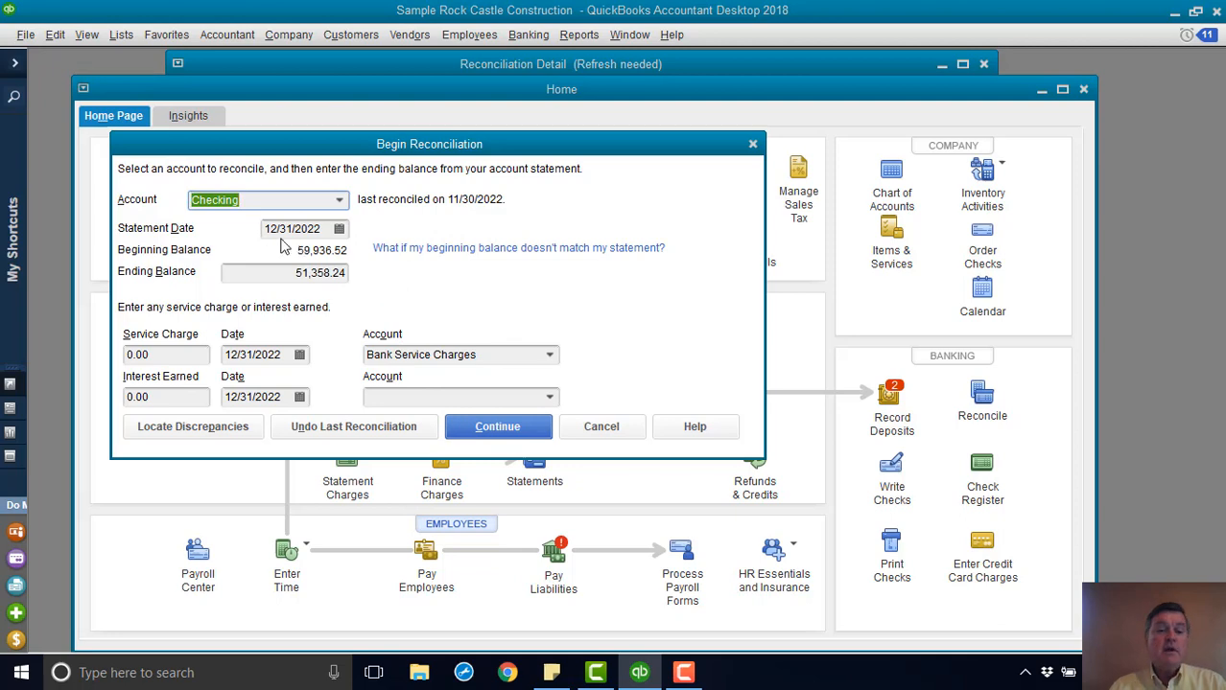
pyautogui.moveTo(514, 460)
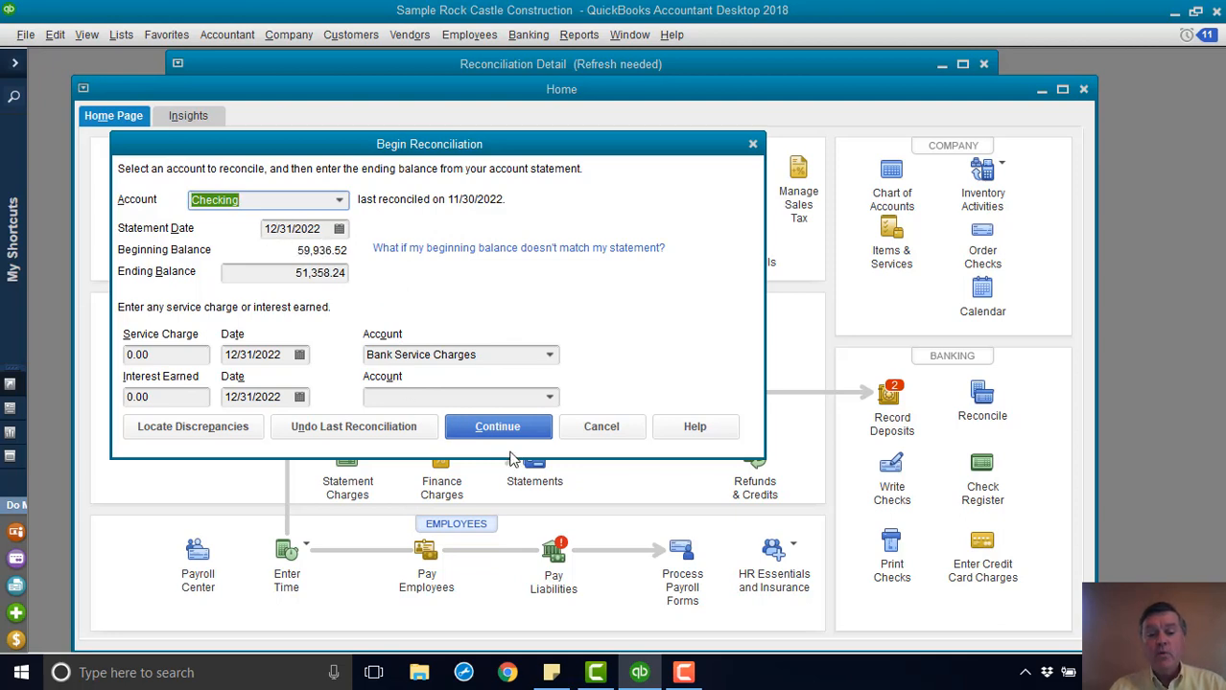
pyautogui.click(497, 426)
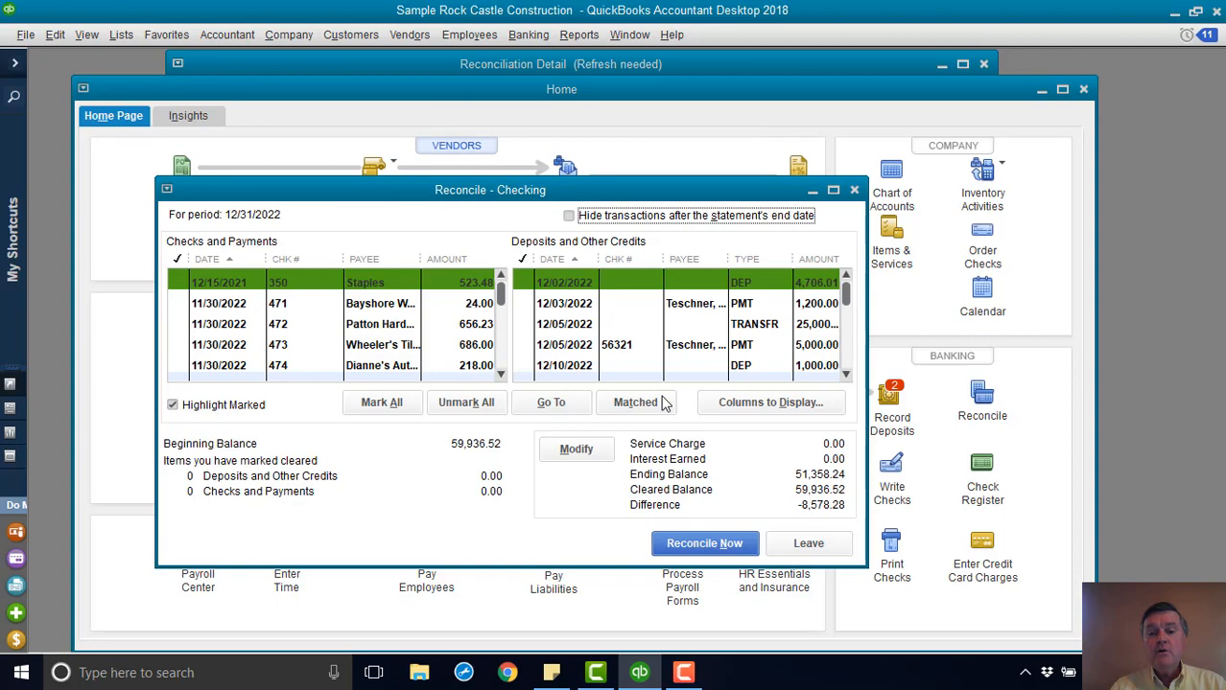
# Step: Enlarge the Reconcile window and mark check 350 to Staples for 523.48 as cleared
pyautogui.moveTo(489, 189); pyautogui.dragTo(445, 98)
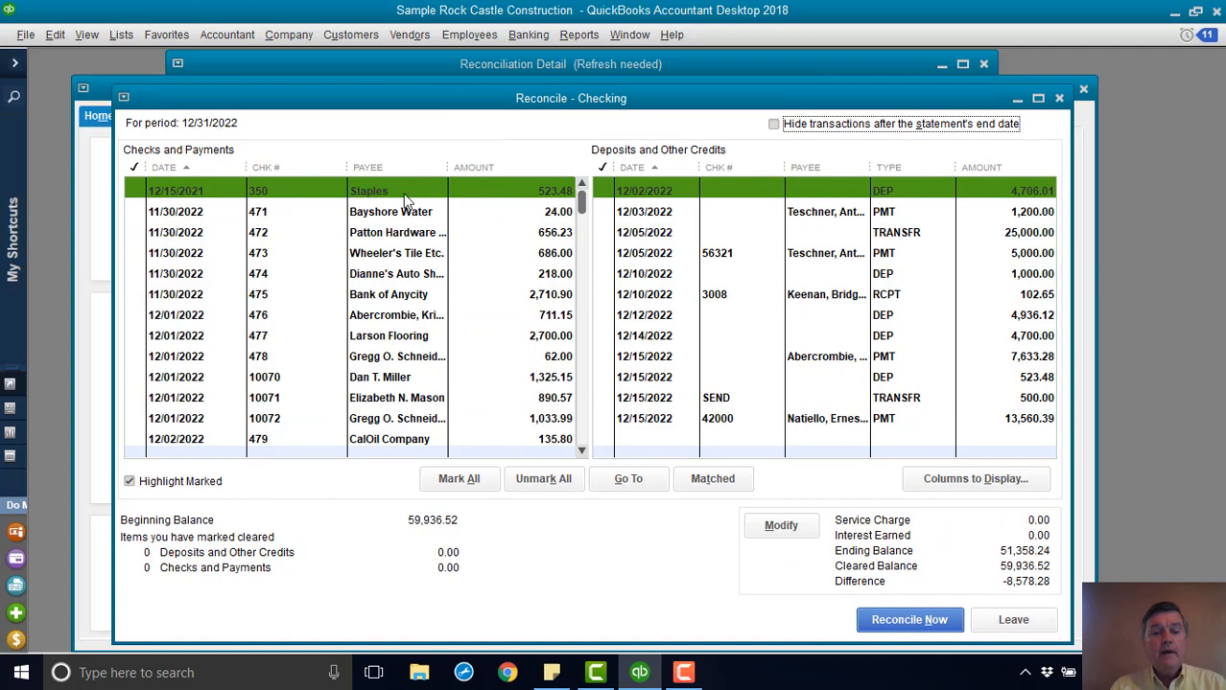
pyautogui.moveTo(211, 190)
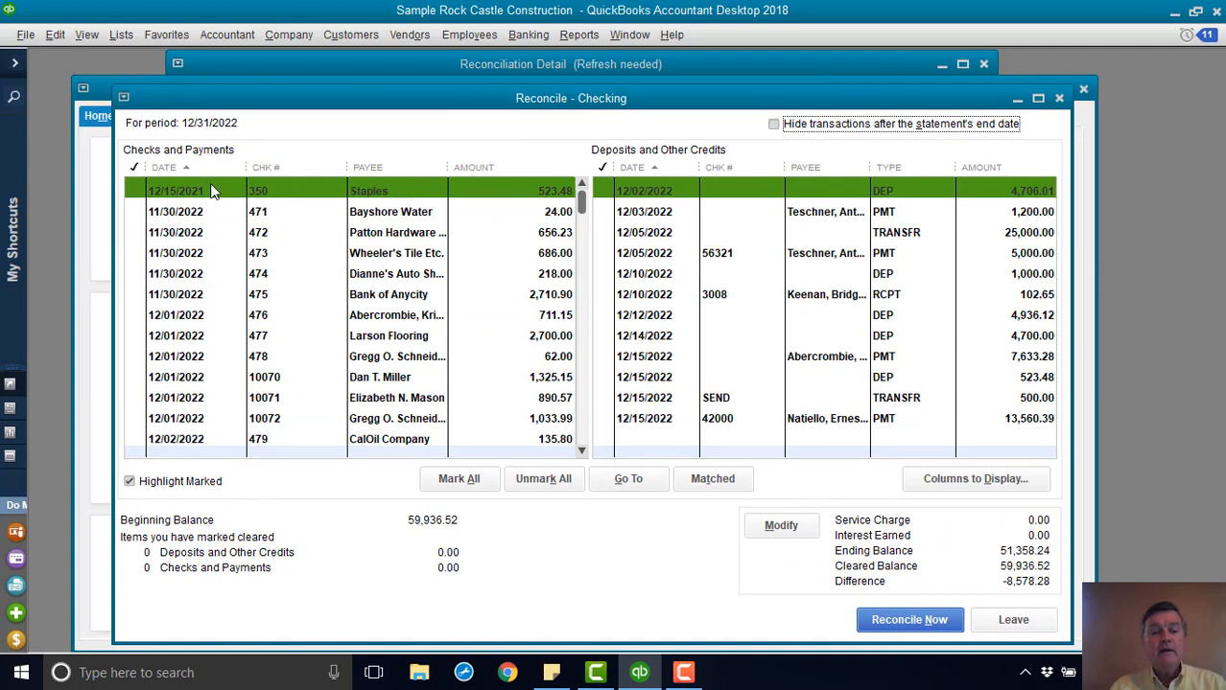
pyautogui.click(134, 190)
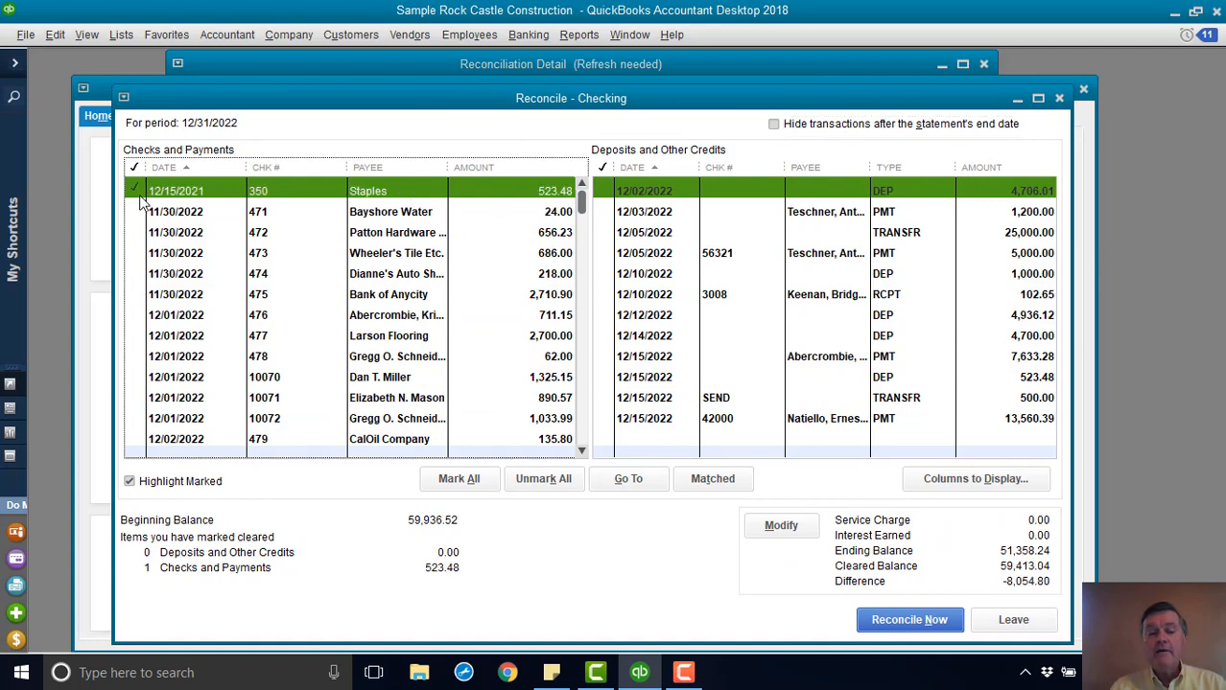
pyautogui.moveTo(464, 207)
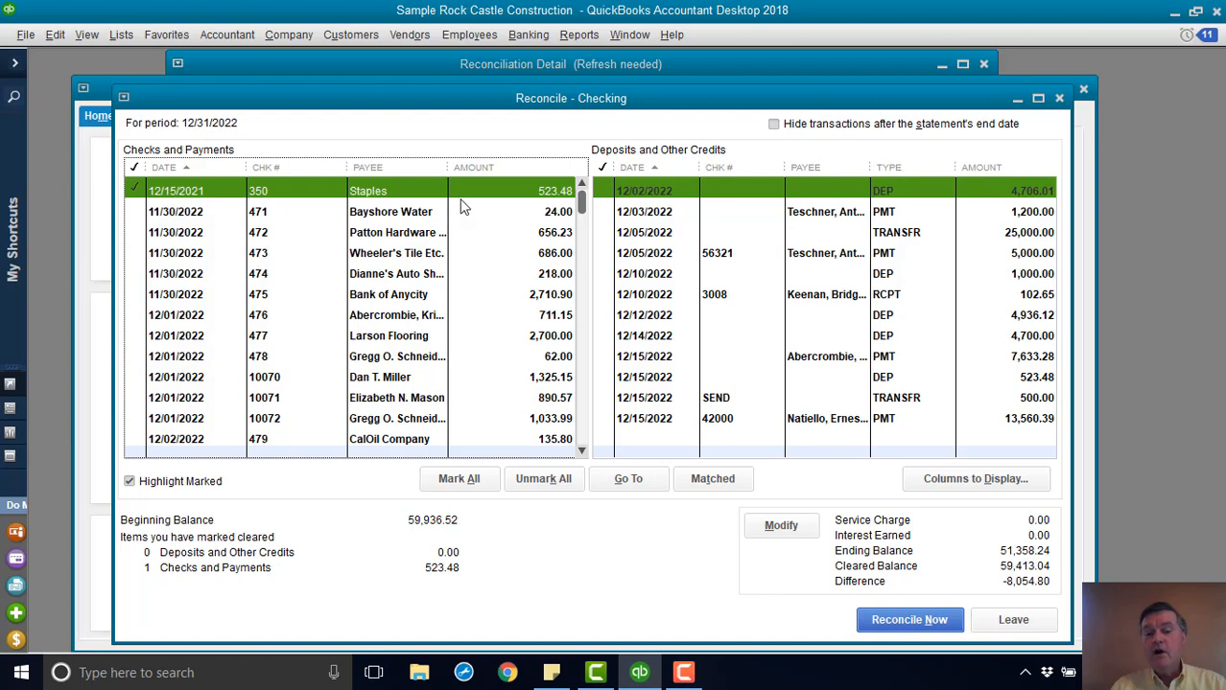
pyautogui.moveTo(536, 203)
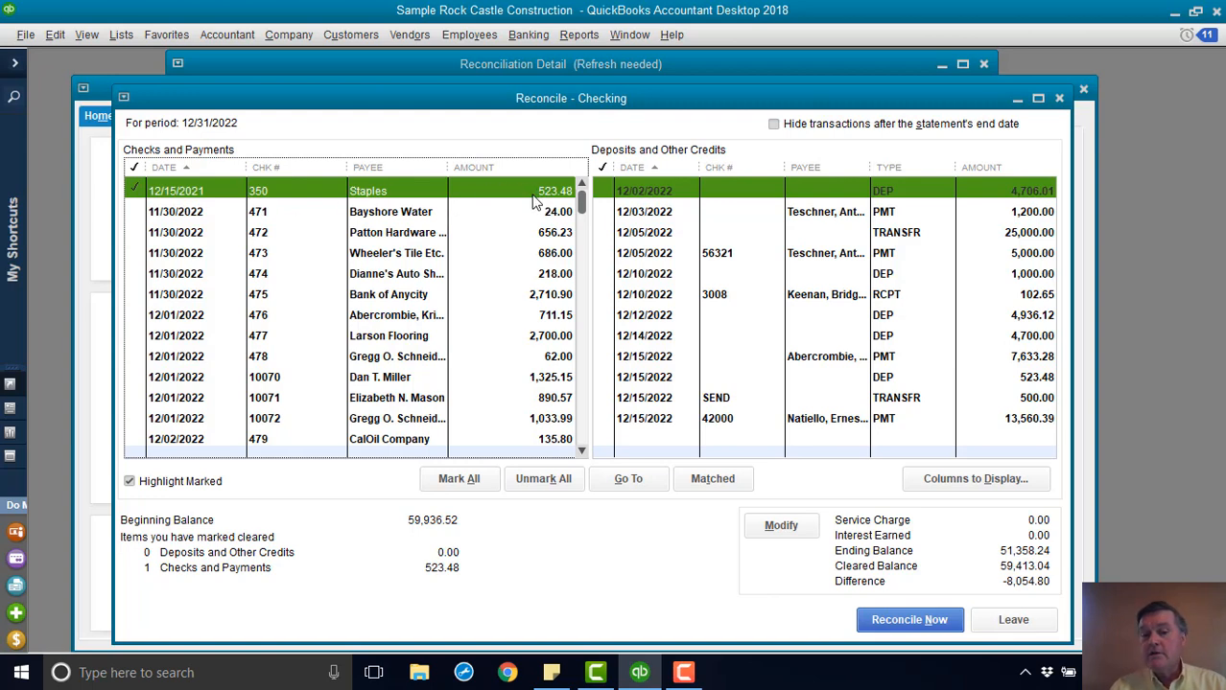
pyautogui.moveTo(726, 246)
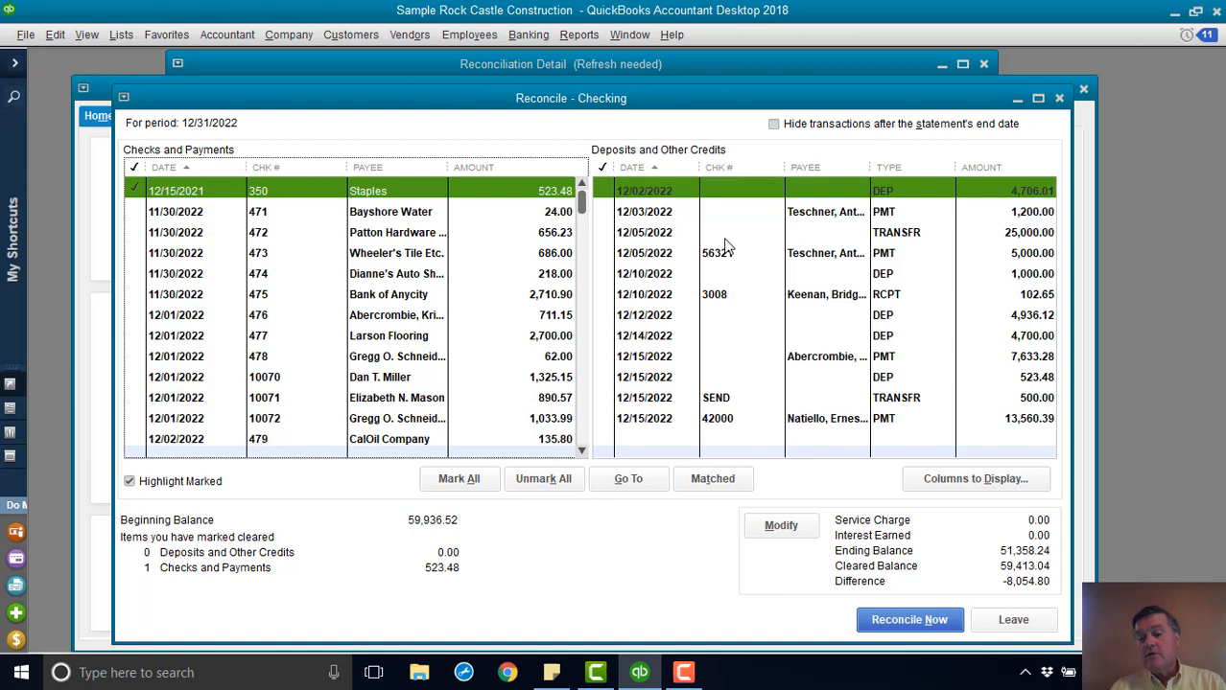
pyautogui.moveTo(1039, 387)
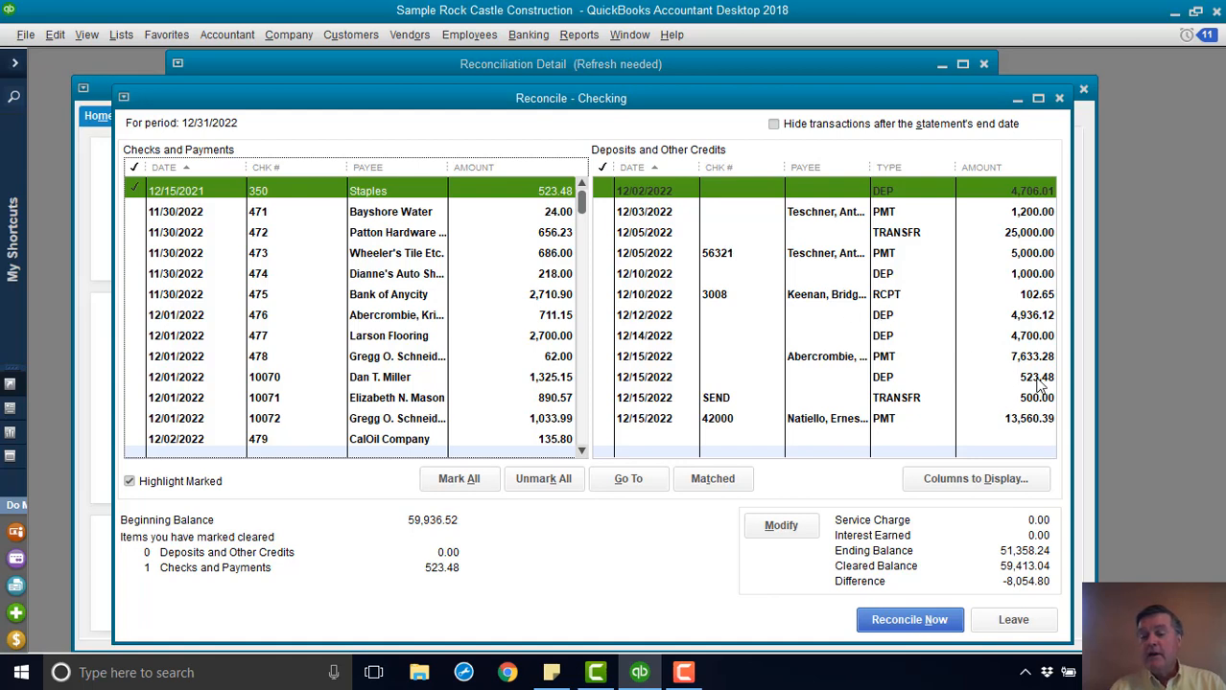
pyautogui.moveTo(631, 384)
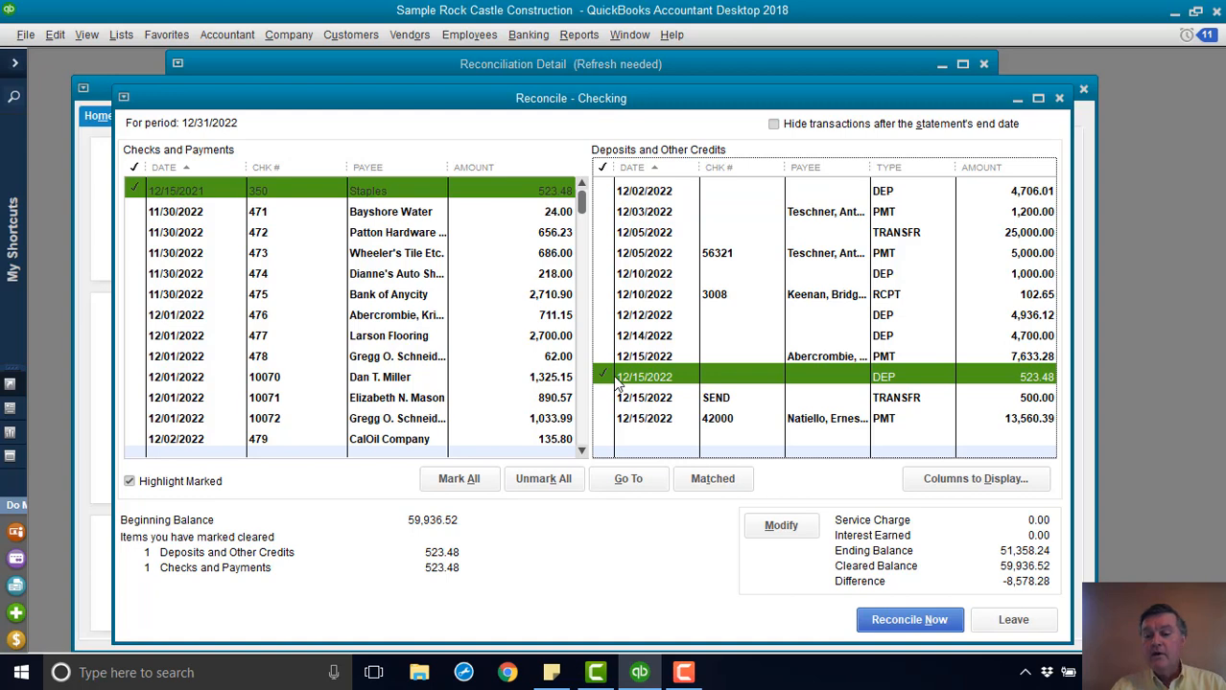
pyautogui.moveTo(656, 402)
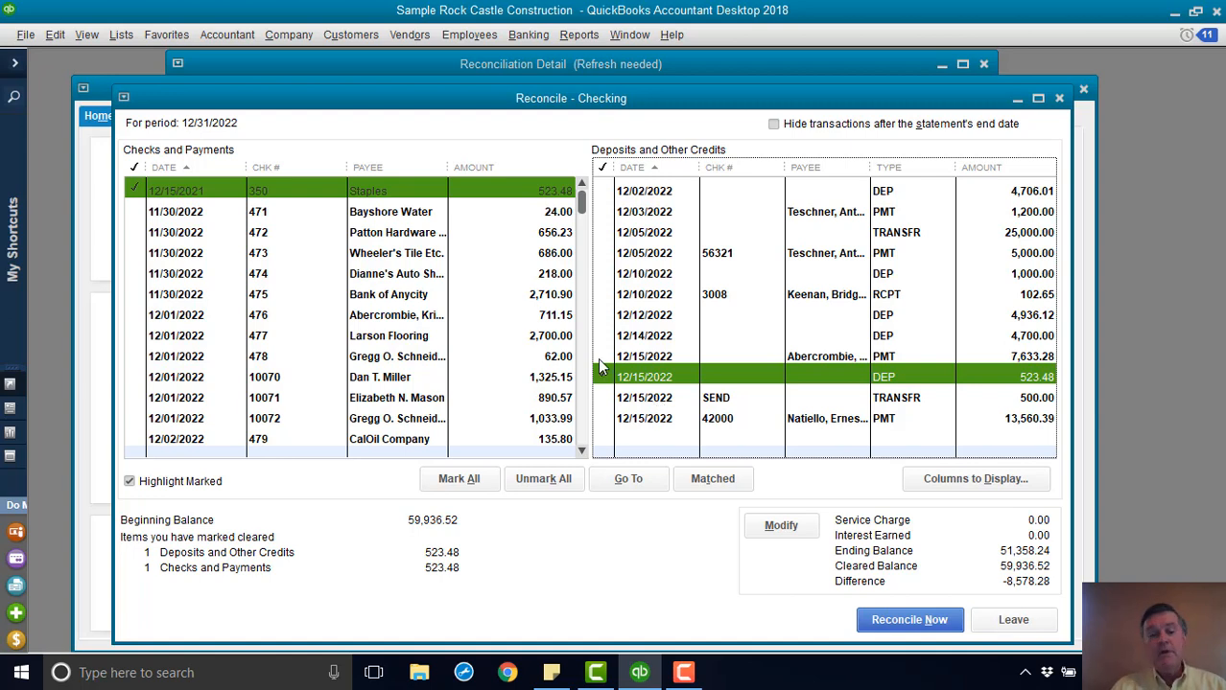
# Step: Mark the 12/15/2022 deposit for 523.48 as cleared
pyautogui.click(602, 375)
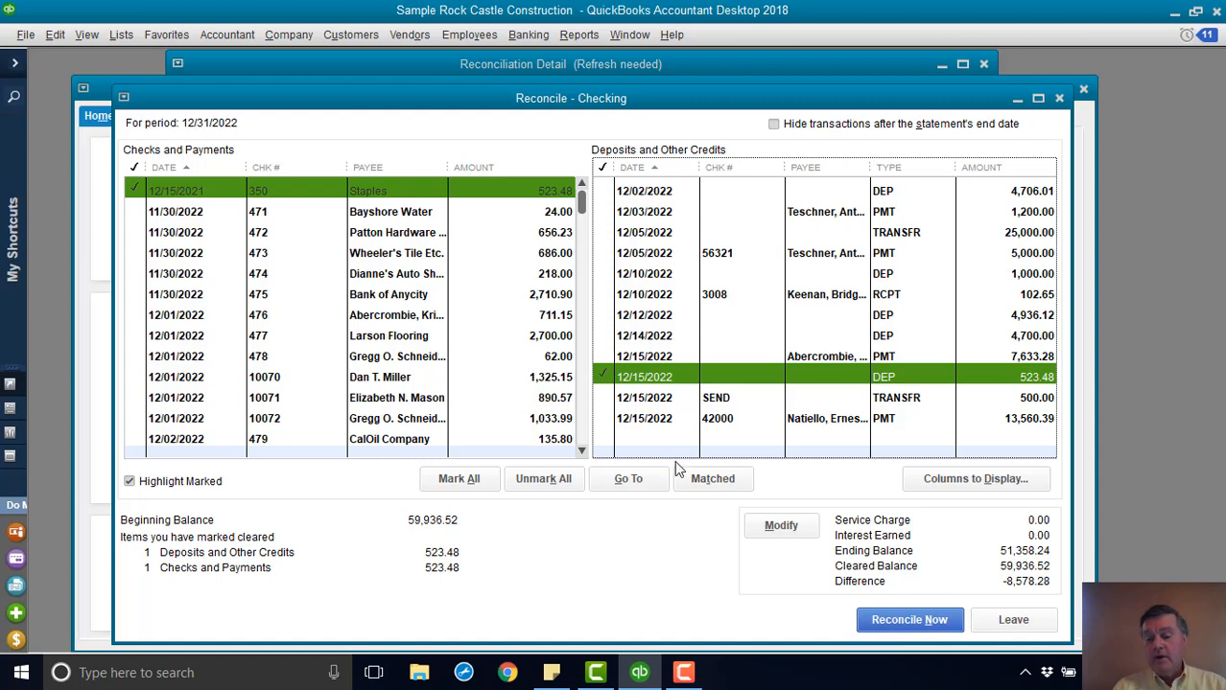